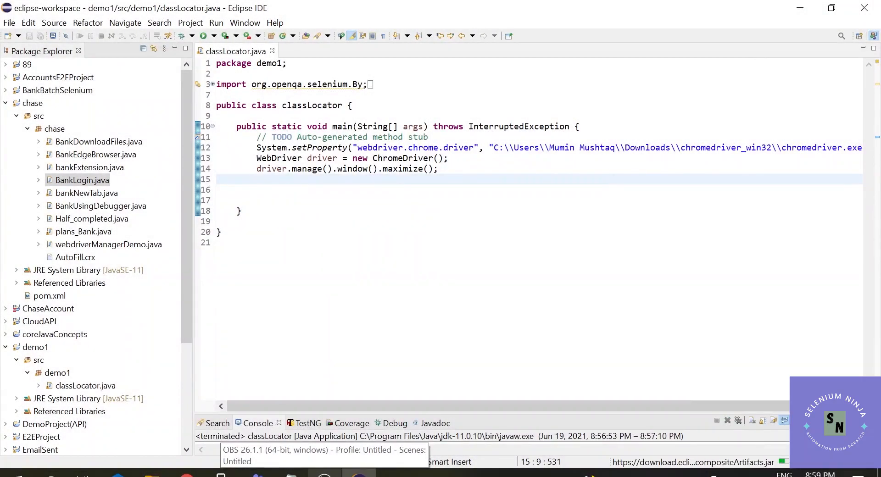
Step: Open the Salesforce IN result, preview its login page, then return to salesforce.com/in
click(258, 179)
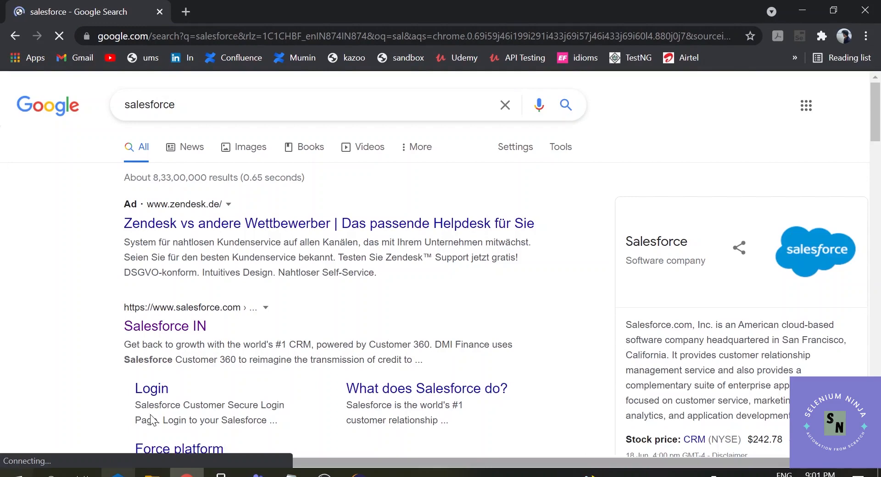
click(164, 326)
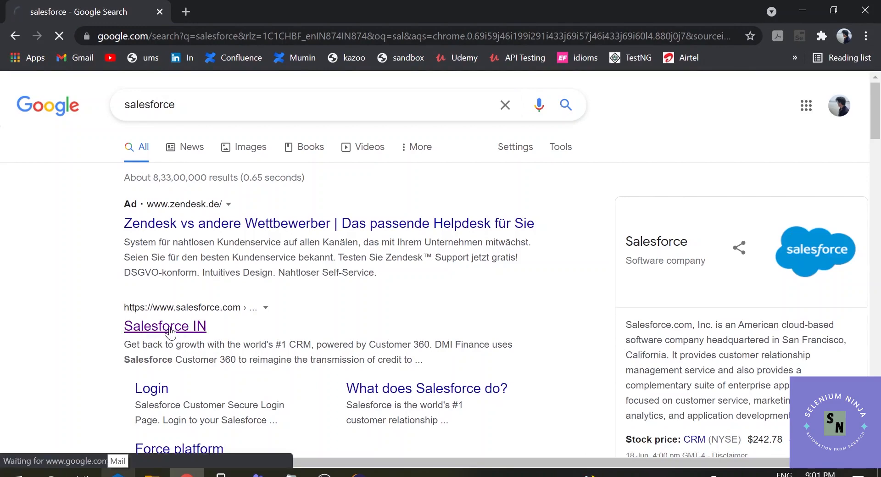
click(165, 326)
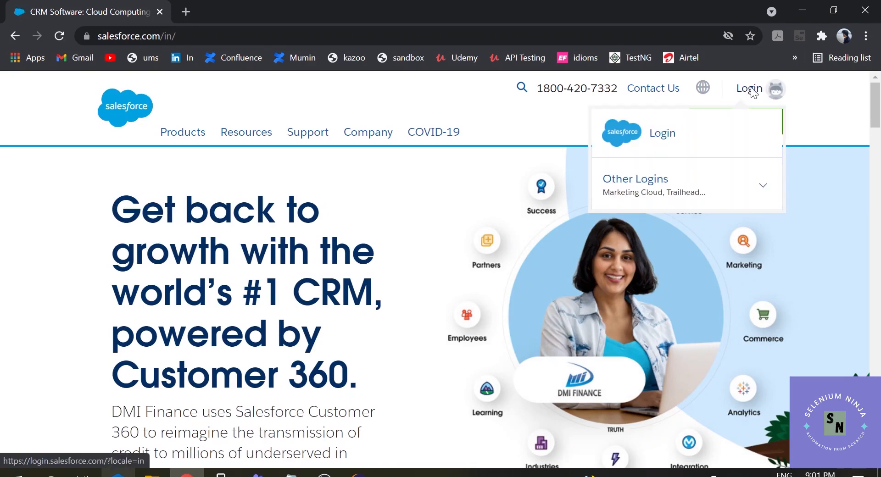
click(661, 132)
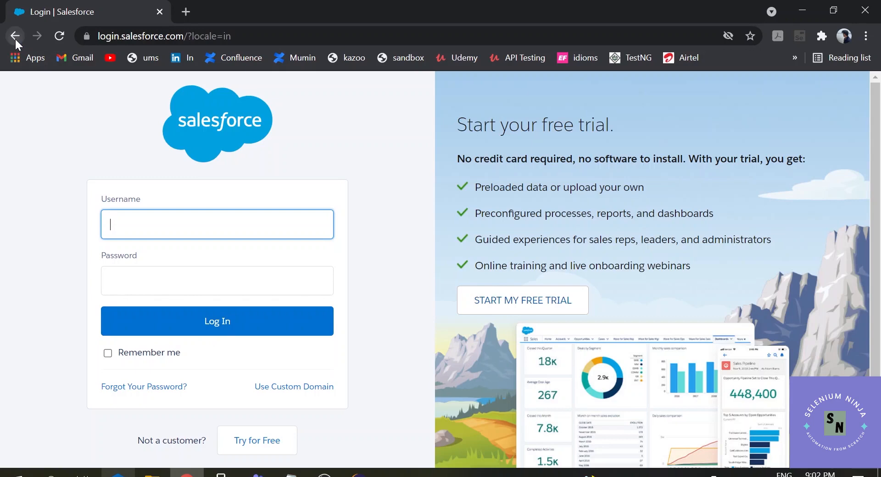
click(15, 36)
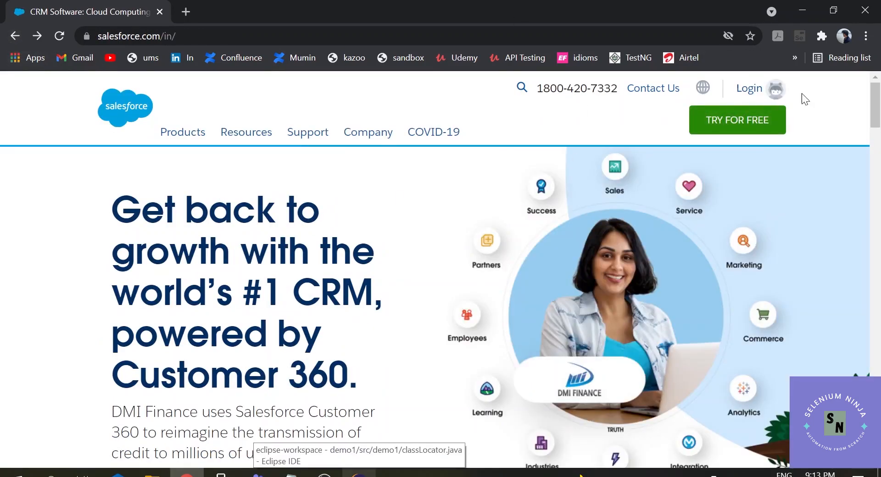
Step: Inspect the Salesforce Login link in DevTools and copy its XPath
right_click(748, 88)
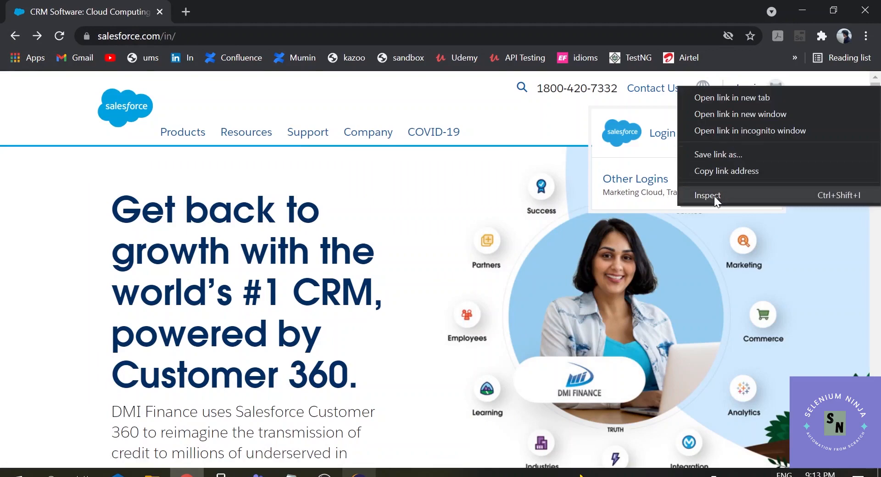
click(706, 195)
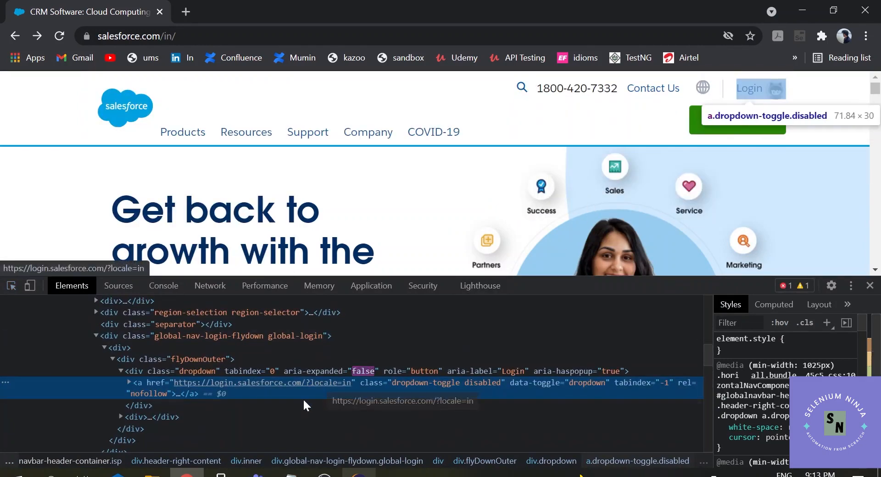
mouse_move(345, 393)
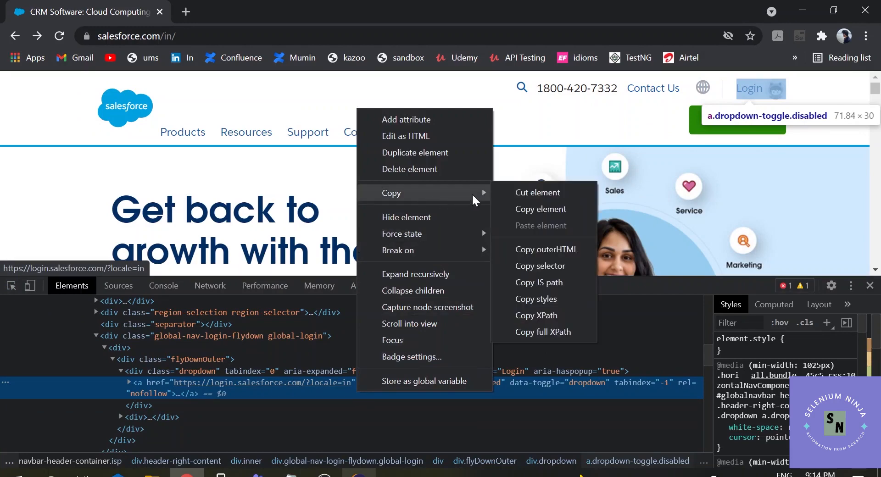
click(535, 315)
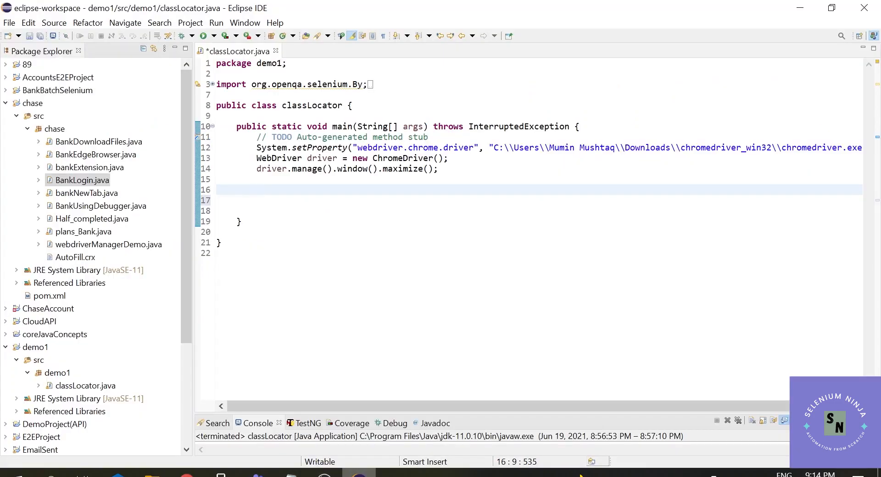
Step: Add driver.findElement(By.xpath(...)) on line 16 using the Login link's copied absolute XPath
text(driver.findElement(null)
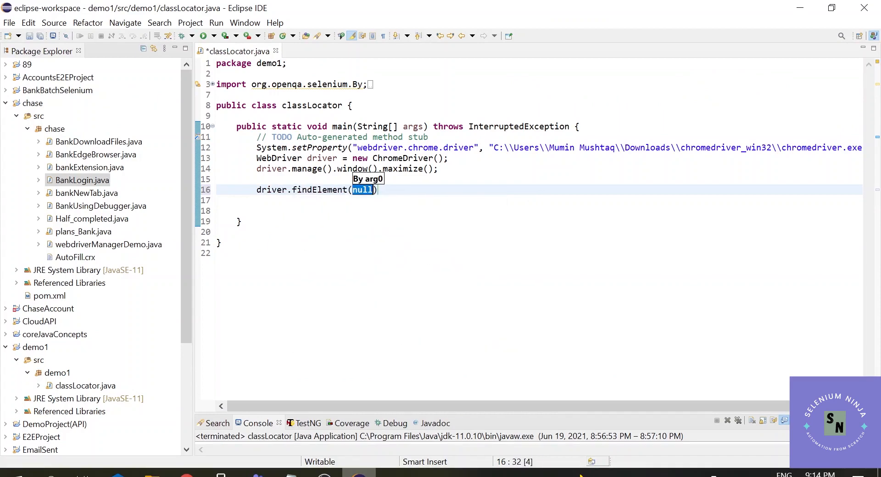
text(By.xpath(")
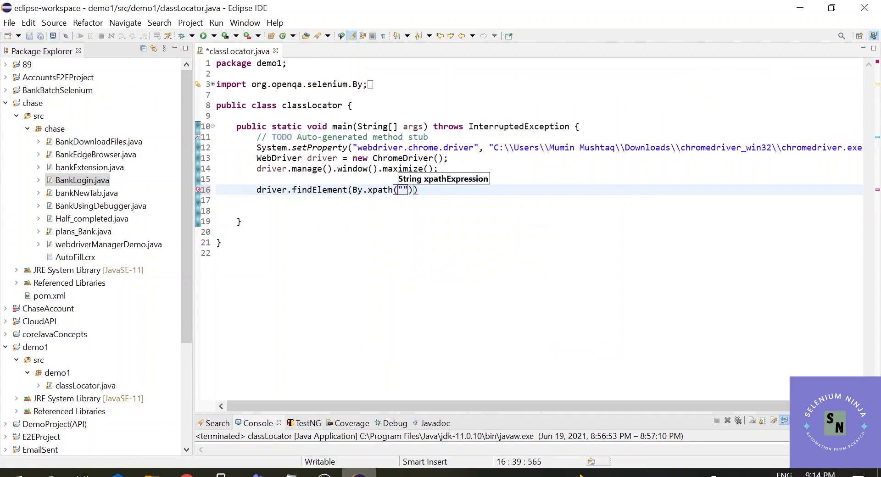
text(//*[@id=\"globalnavbar-header-container\"]/div[2]/div/div[6]/div/div/div[1]/a)
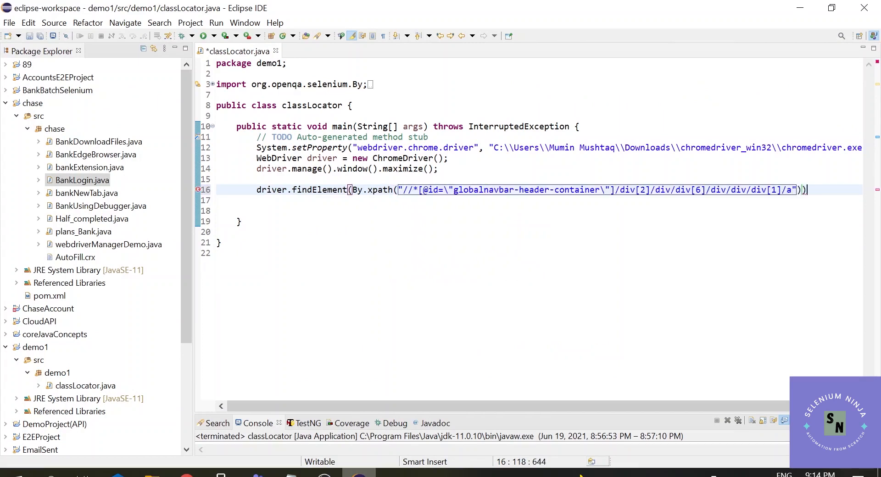
text(.)
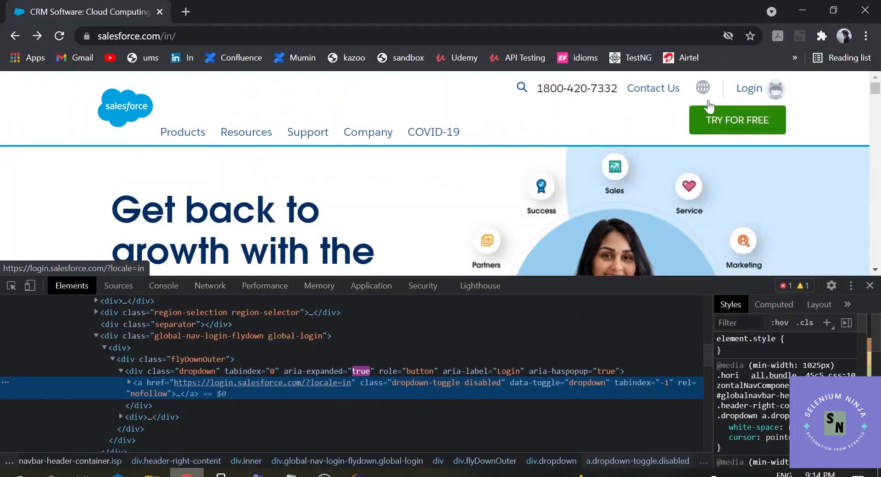
Step: Go to the Salesforce login page through Login and inspect the username input
click(748, 88)
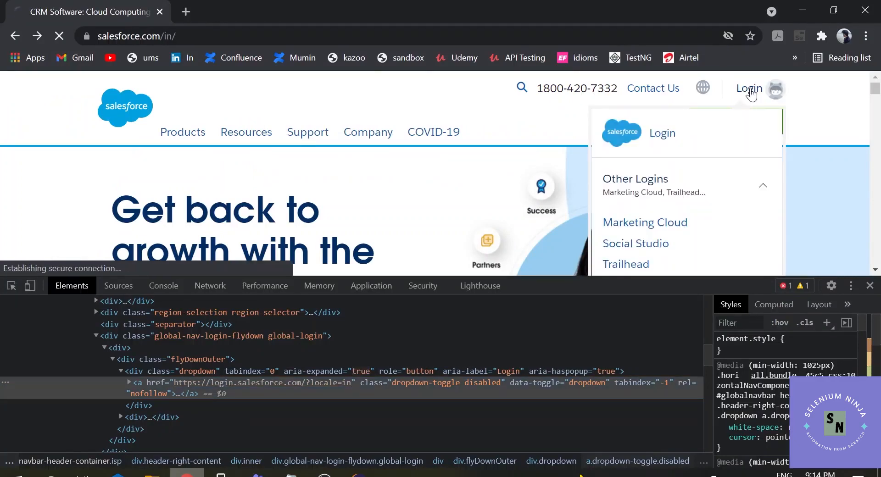
click(661, 132)
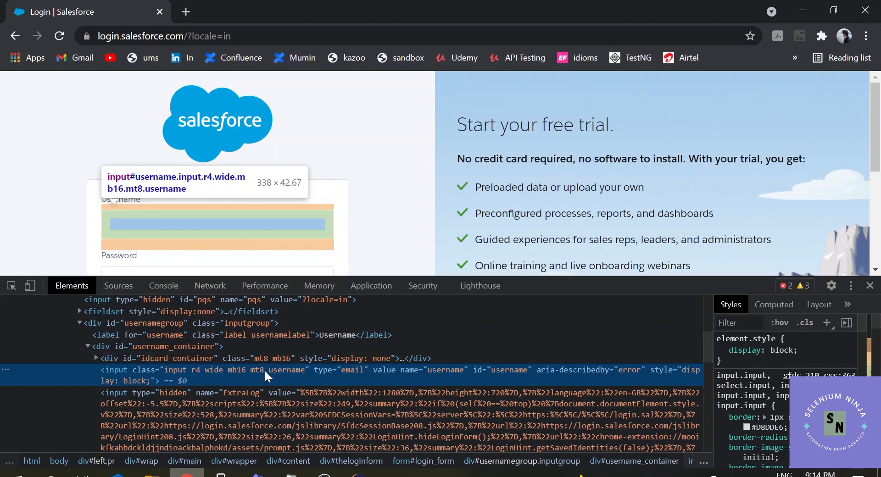
right_click(267, 375)
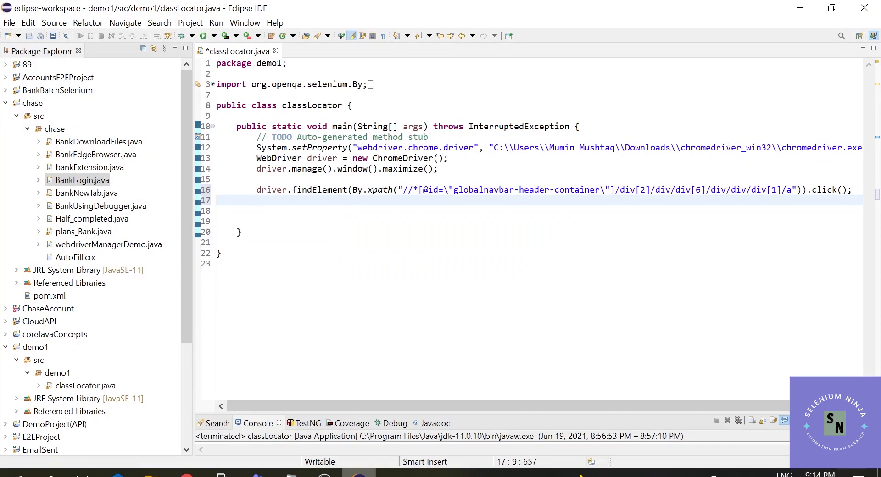
text(driver)
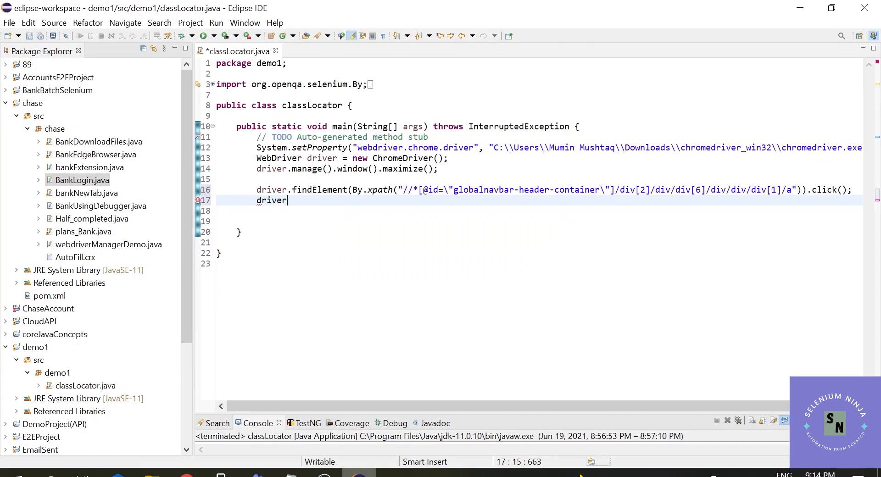
text(.findElement(By.xpath("//*[@id=\"username\")
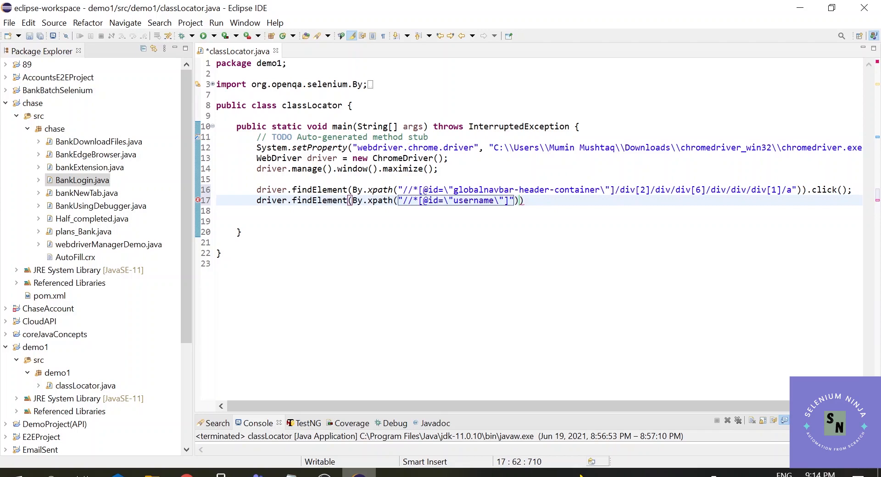
text(.sendKeys(")
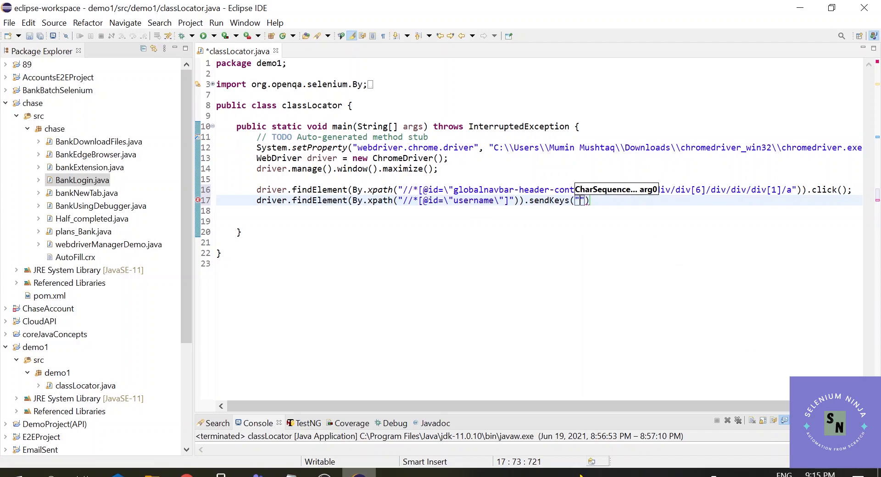
text(Seleniu)
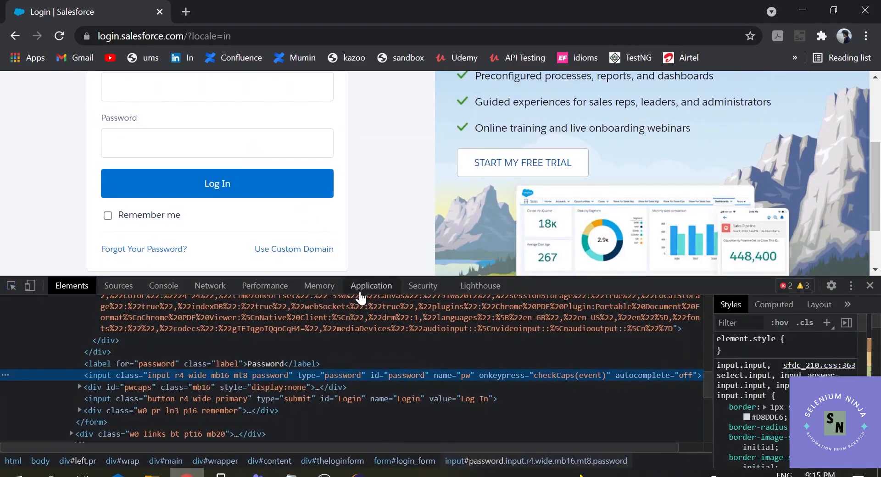
Step: Inspect the password input to reveal its id="password" in DevTools
right_click(328, 375)
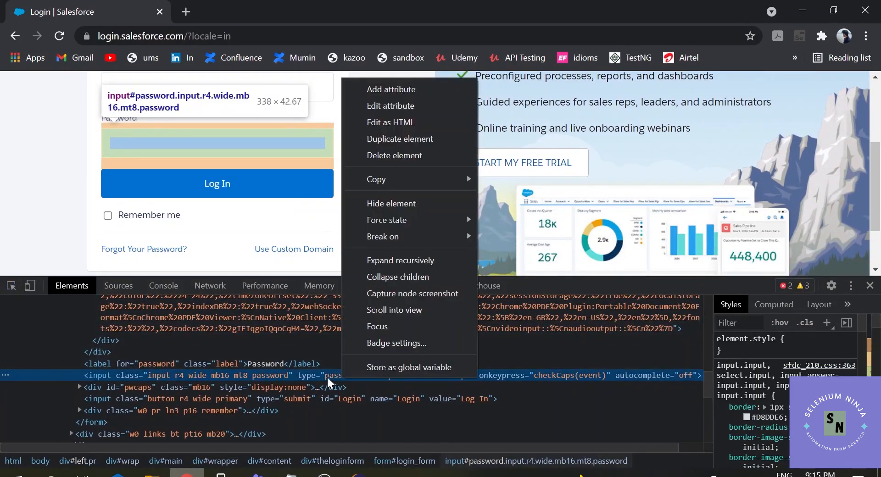
mouse_move(395, 155)
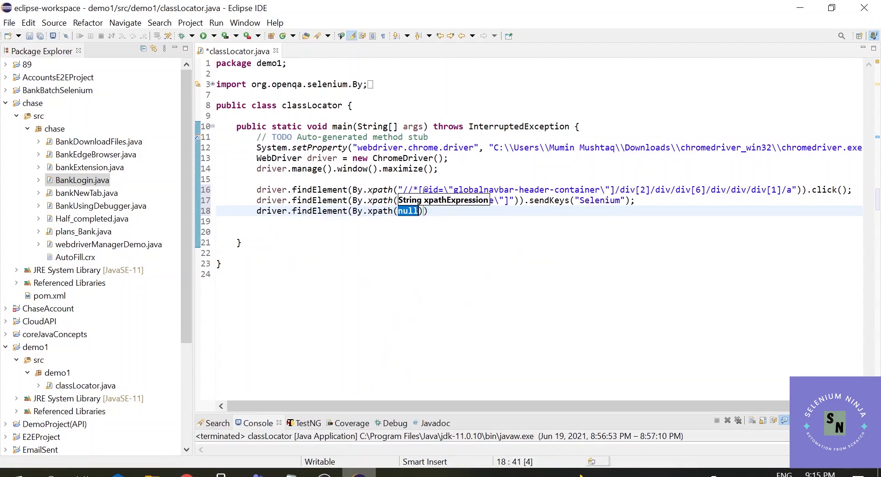
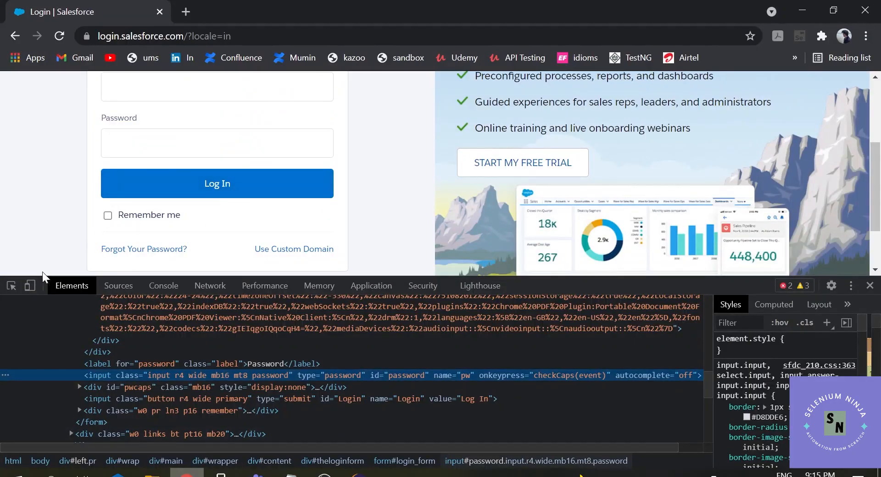
click(216, 183)
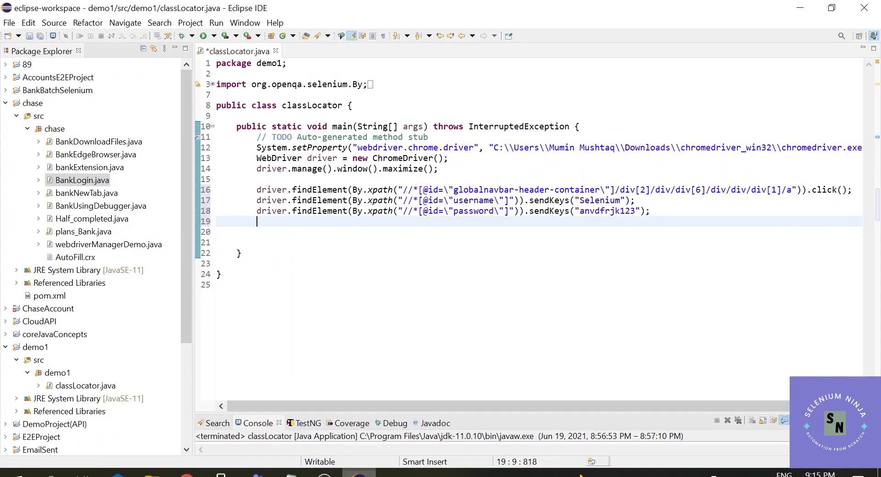
text(driver.findElement(By.xpath(null)
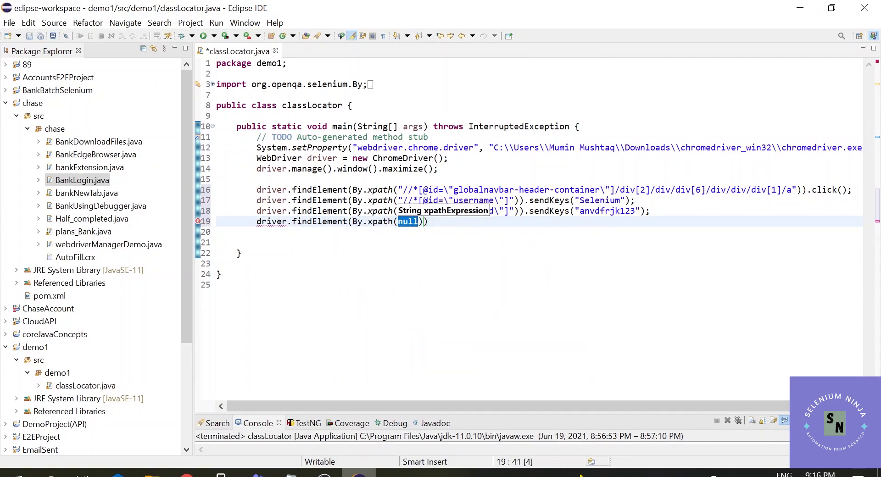
text("//*[@id=\"Login\"]")
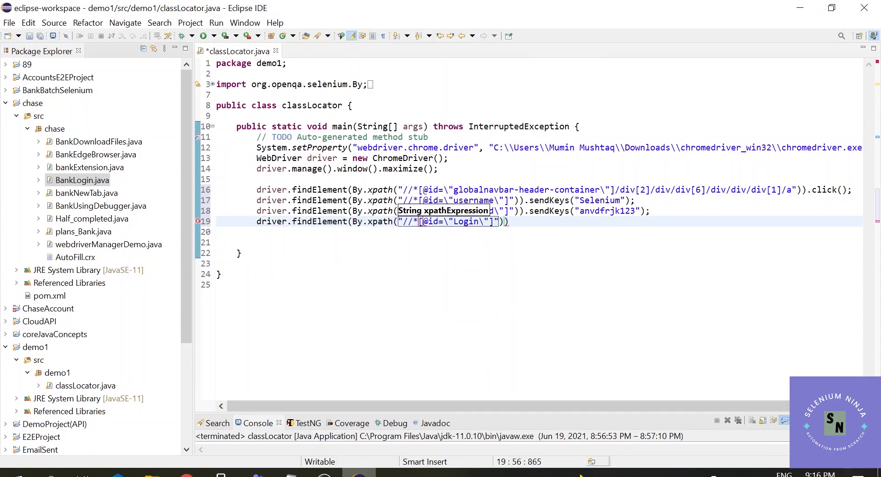
text(.)
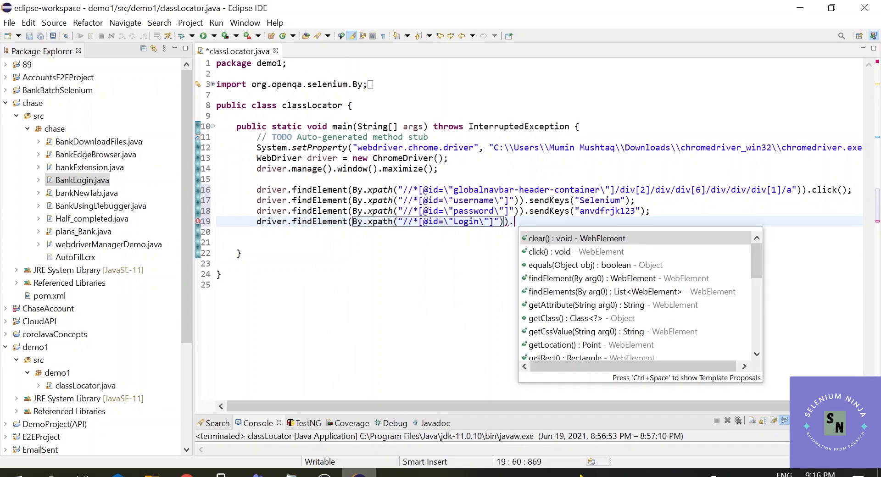
click(558, 252)
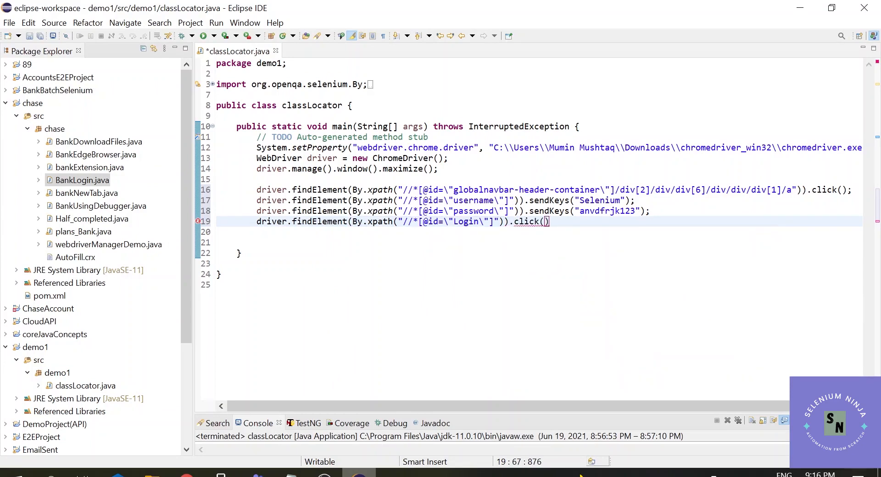
text(;)
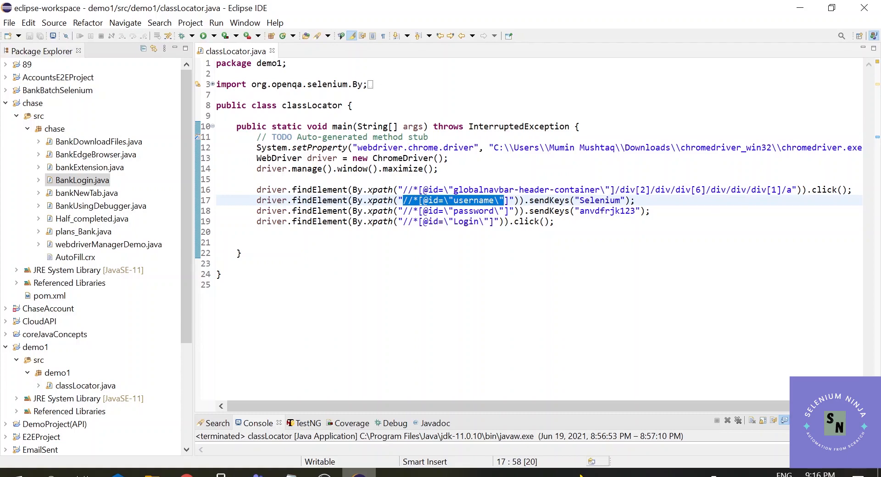
mouse_move(504, 414)
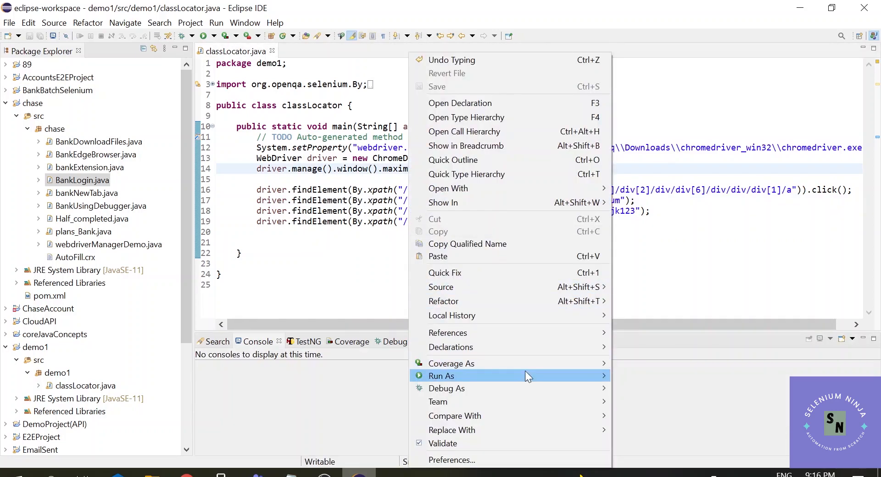
Step: Run the script as a Java application, then begin a driver.get("") call on line 16
click(441, 376)
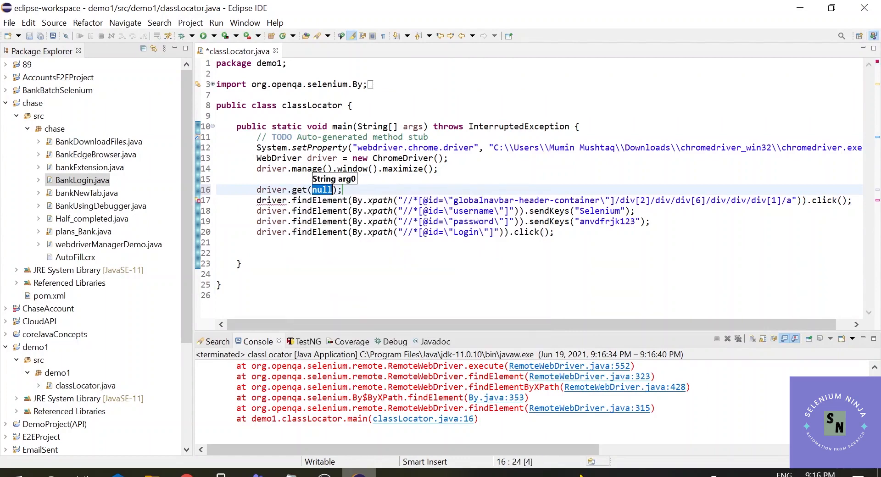
text("")
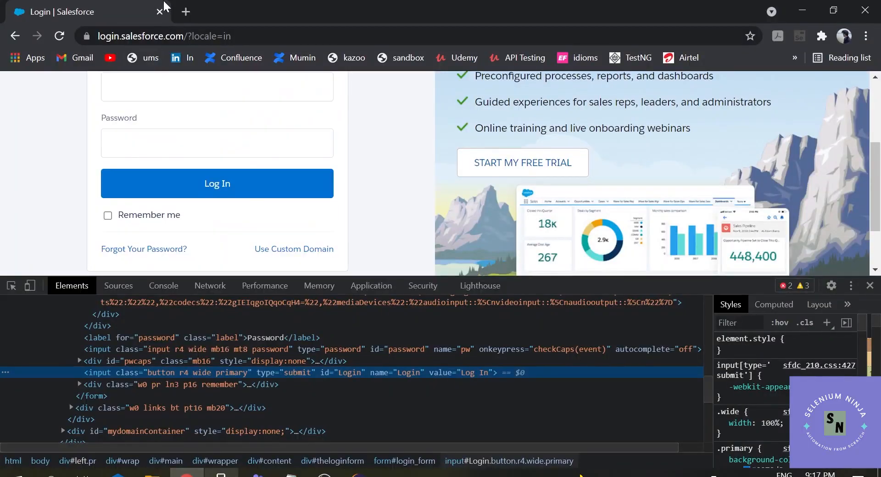
Step: In a new Chrome tab, open the Salesforce IN search result
click(186, 11)
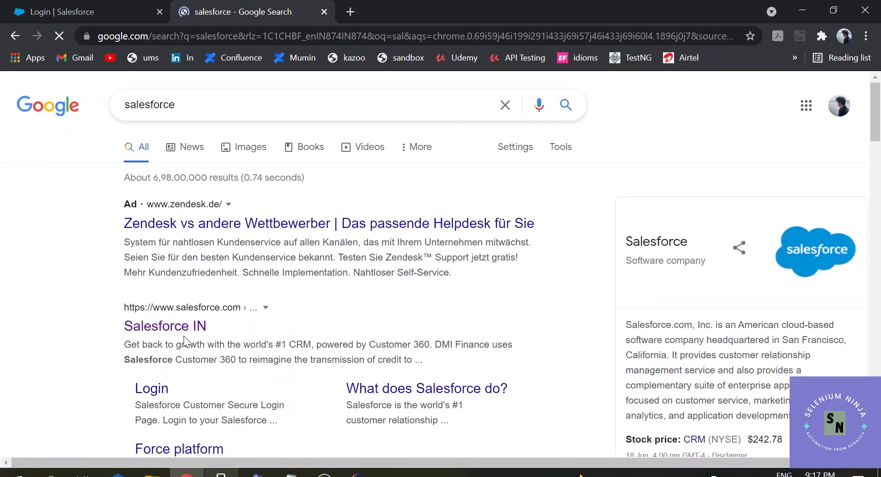
click(164, 326)
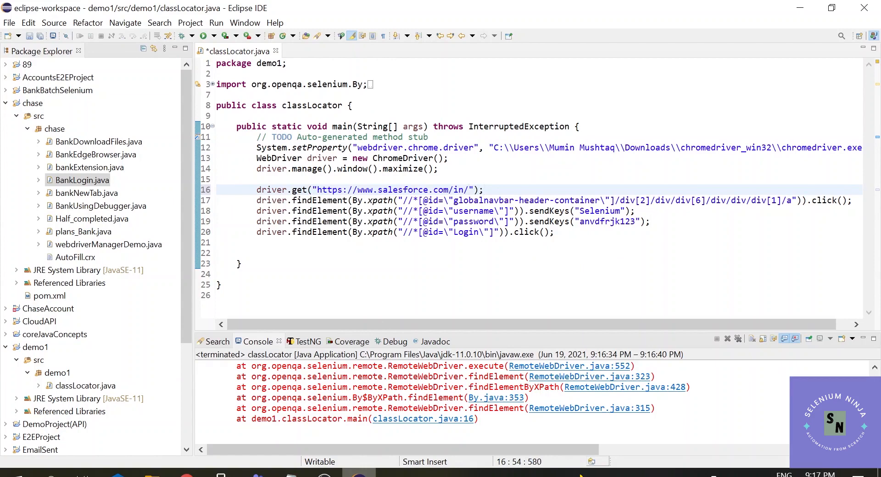
click(482, 190)
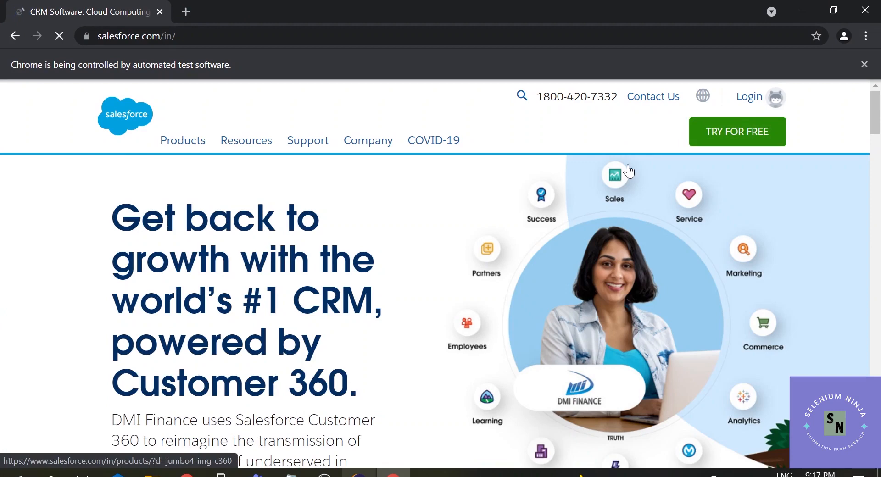
Step: Follow the automated run through Login, Username, Password and Log In to the credentials error
click(748, 96)
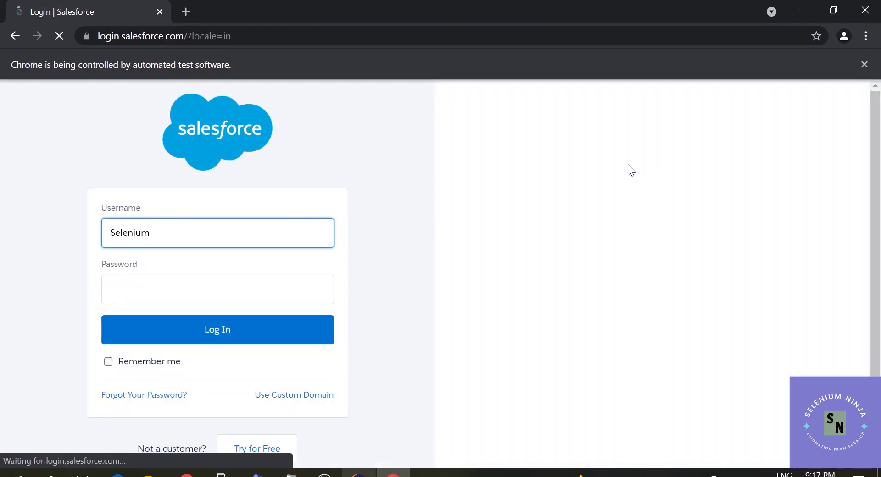
click(217, 330)
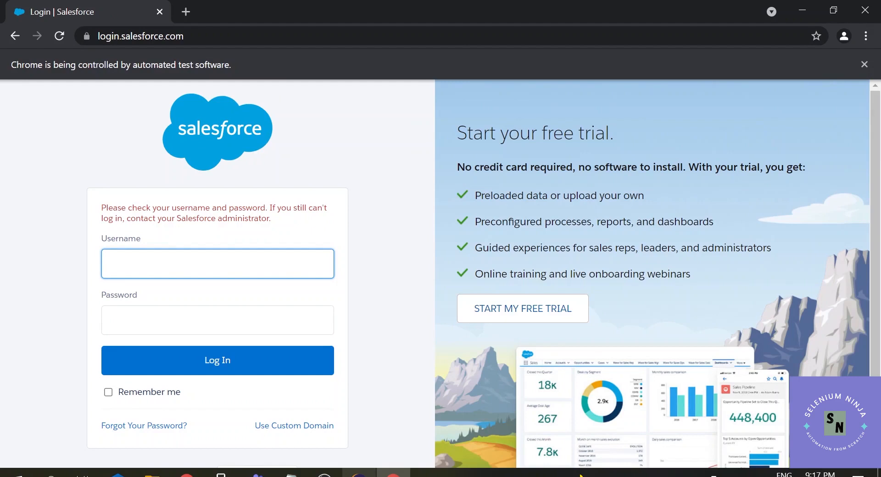
click(217, 263)
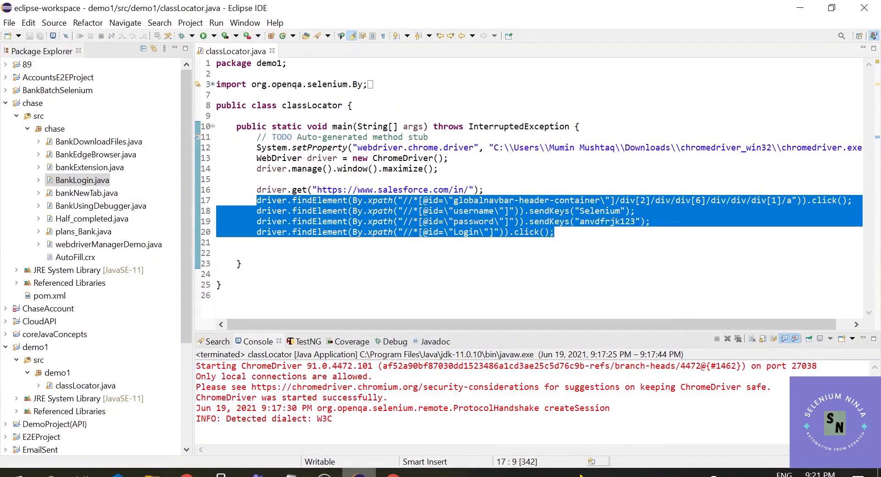
Step: Block-comment lines 17–20 with Ctrl+Shift+/
key(Ctrl+Shift+/)
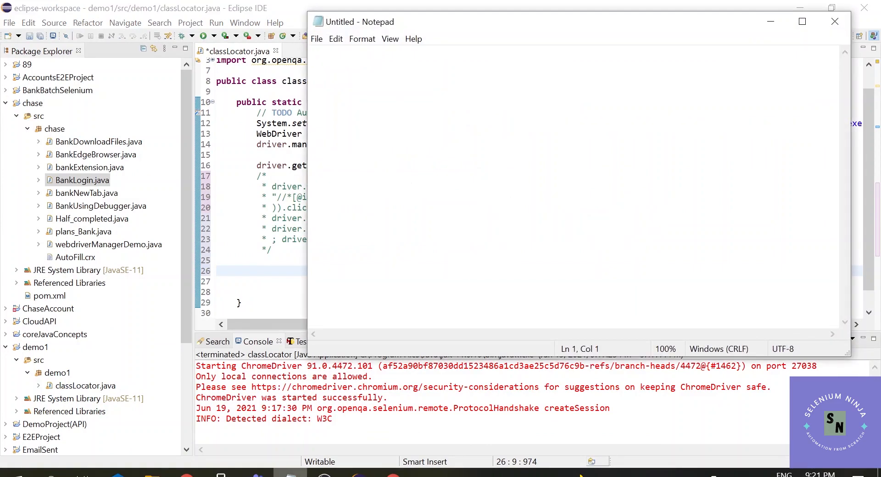
Step: Shrink the Notepad window and begin typing the pattern '//tagname'
drag(354, 22, 528, 109)
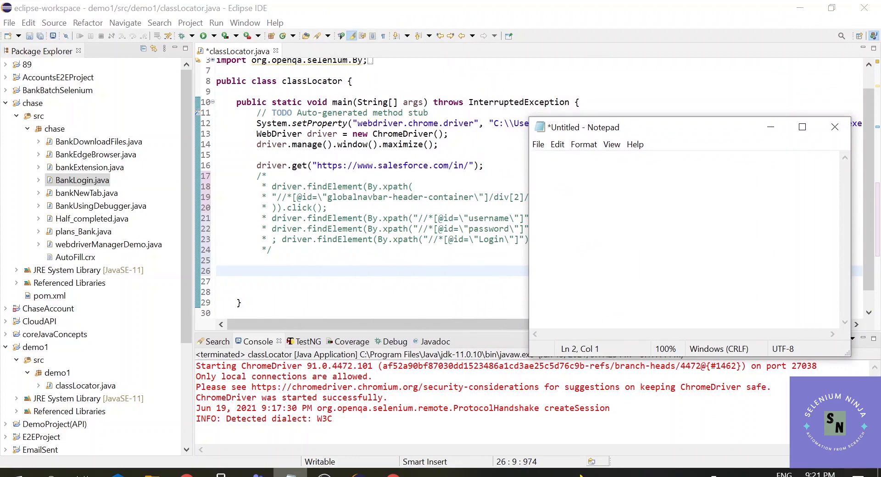
text(//)
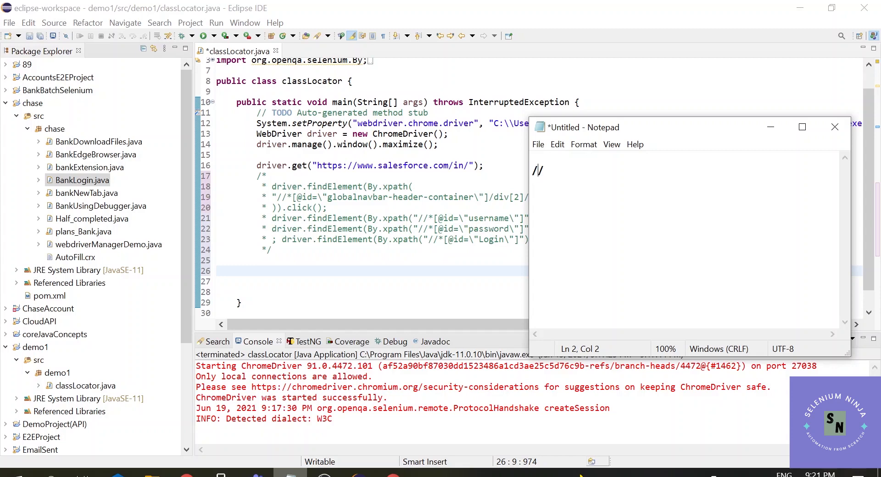
text(/)
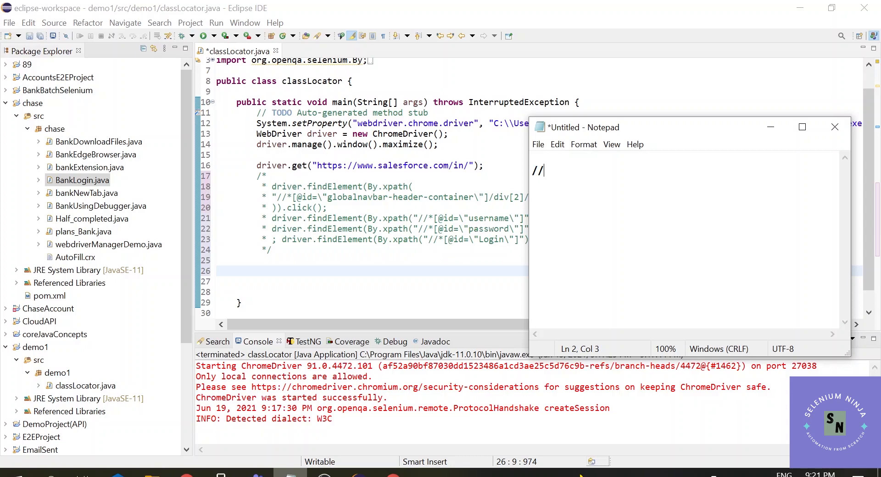
text(tag)
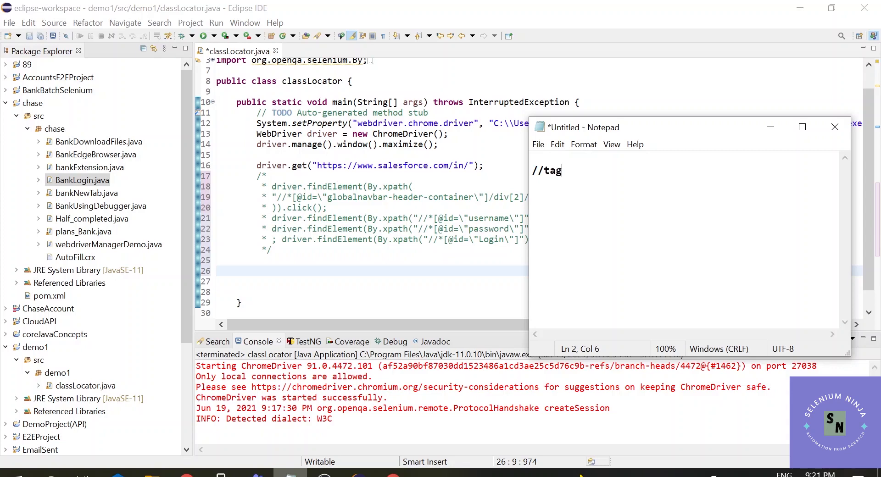
text(name)
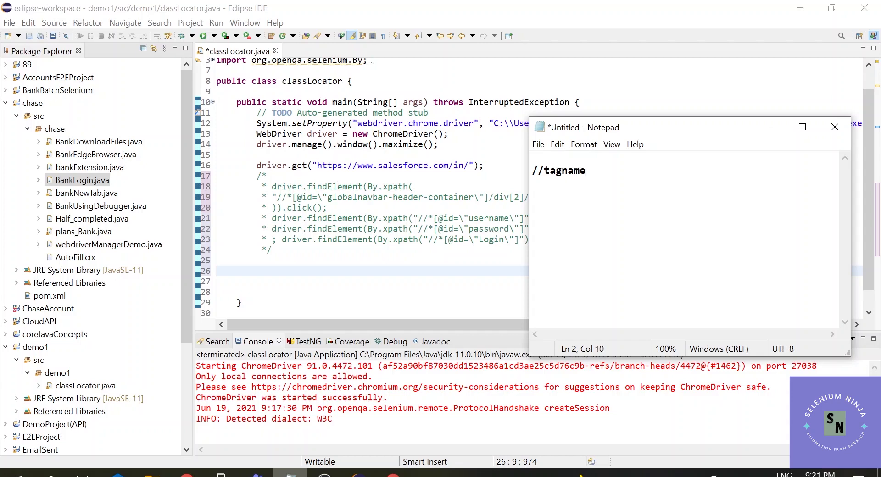
text([])
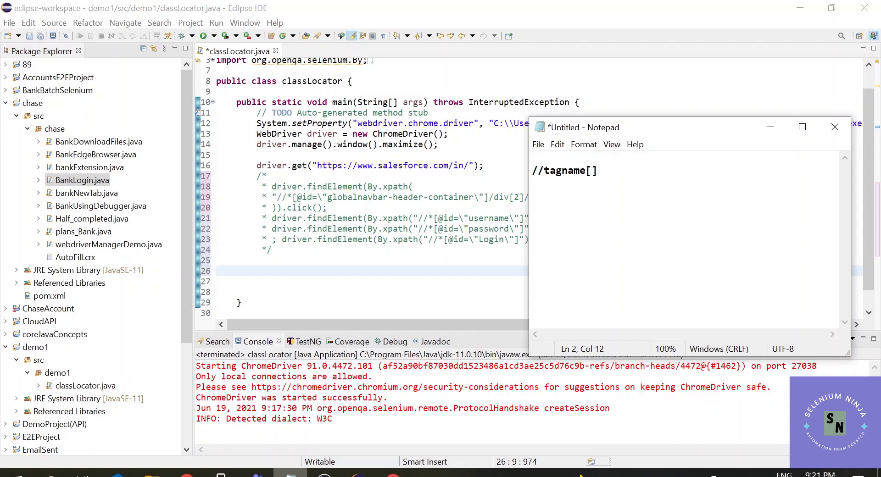
text(@)
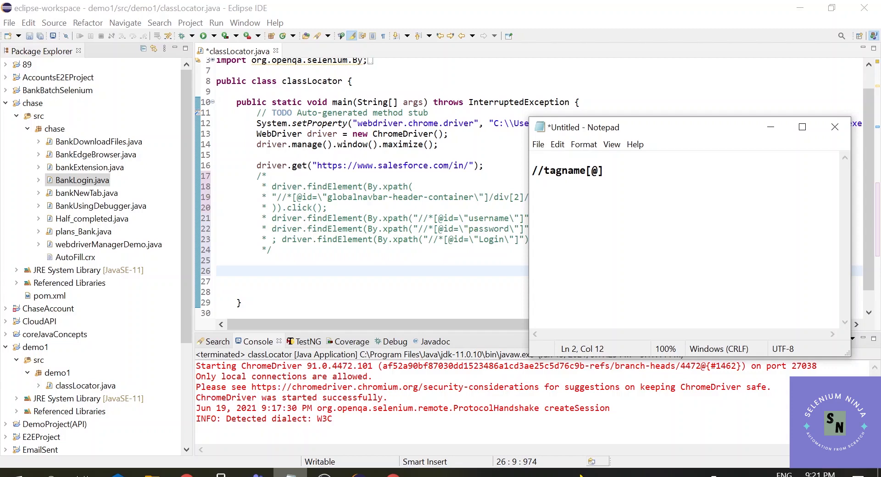
text(attribu)
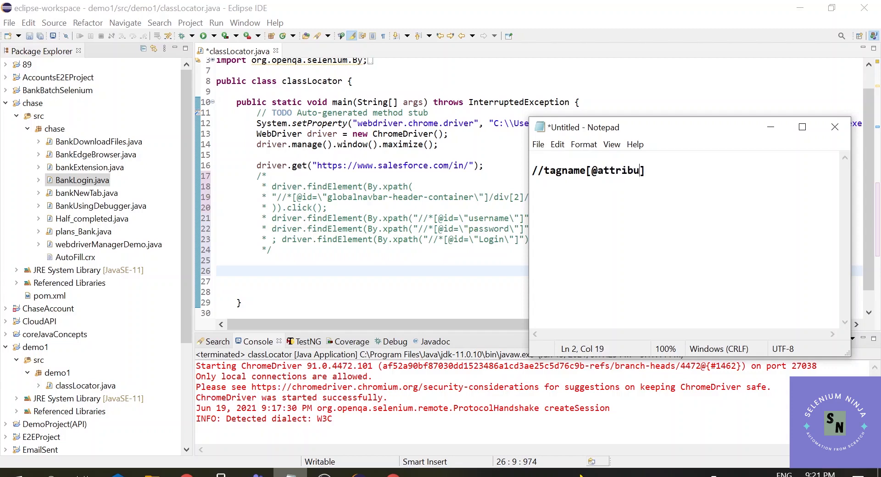
text(te=''])
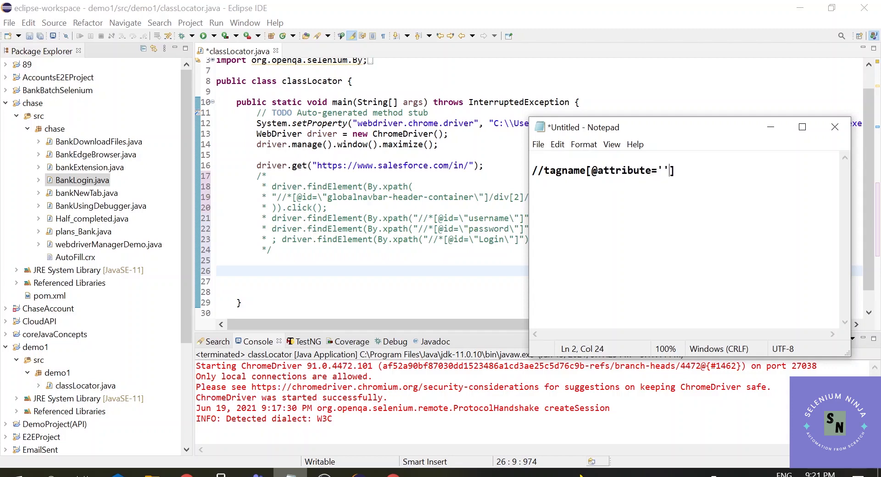
text(value)
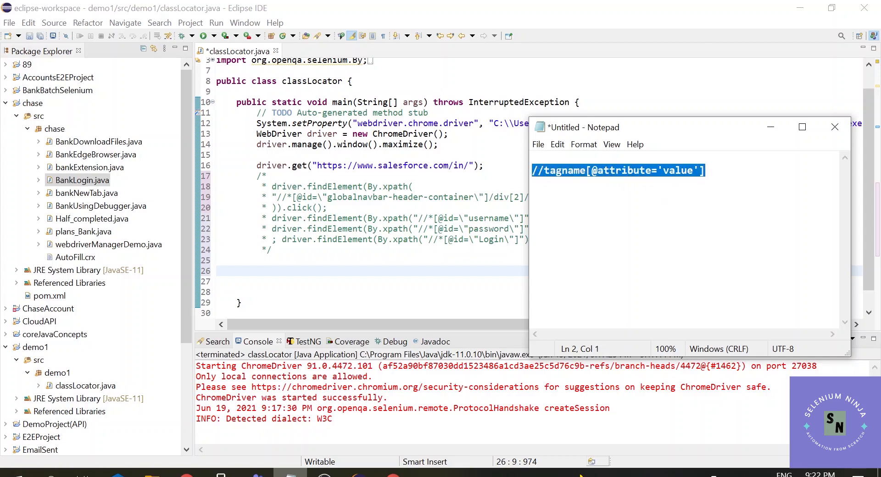
click(705, 170)
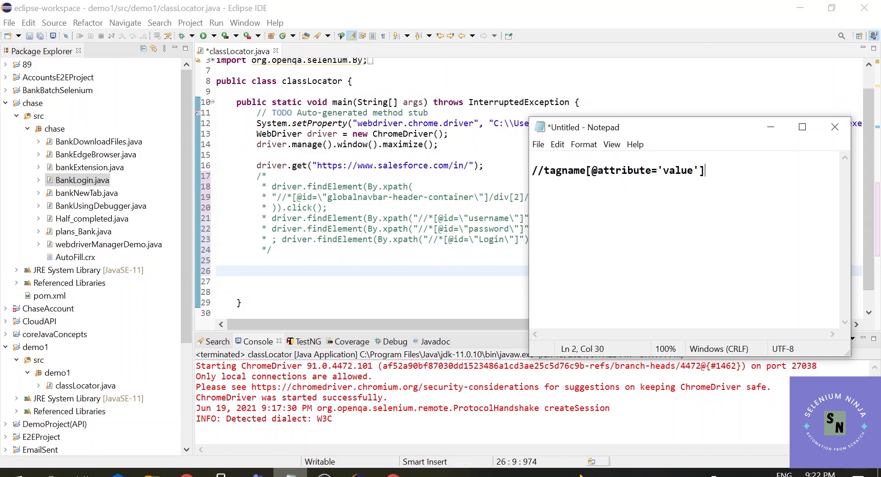
key(Enter)
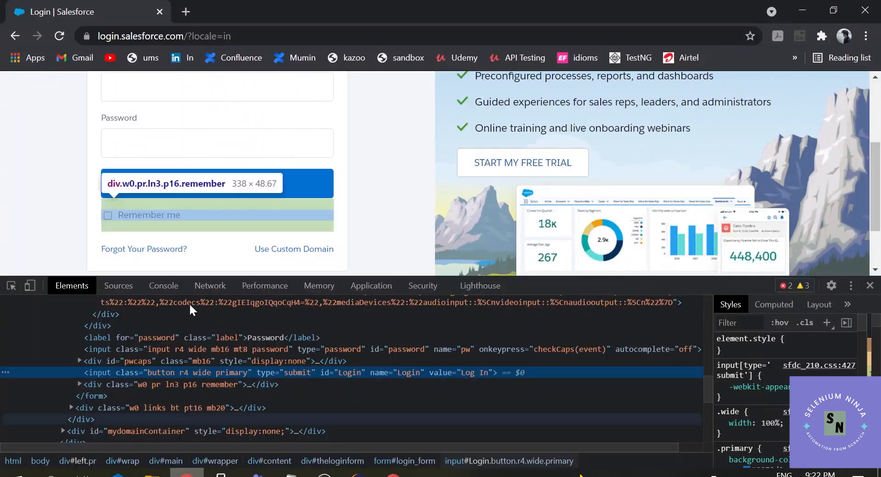
Step: Go back to salesforce.com/in and inspect the header Login link in DevTools
click(14, 36)
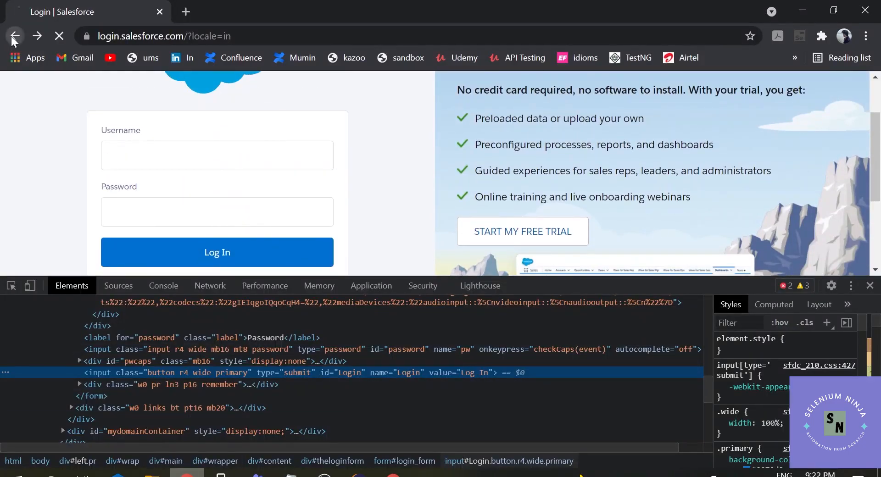
click(14, 36)
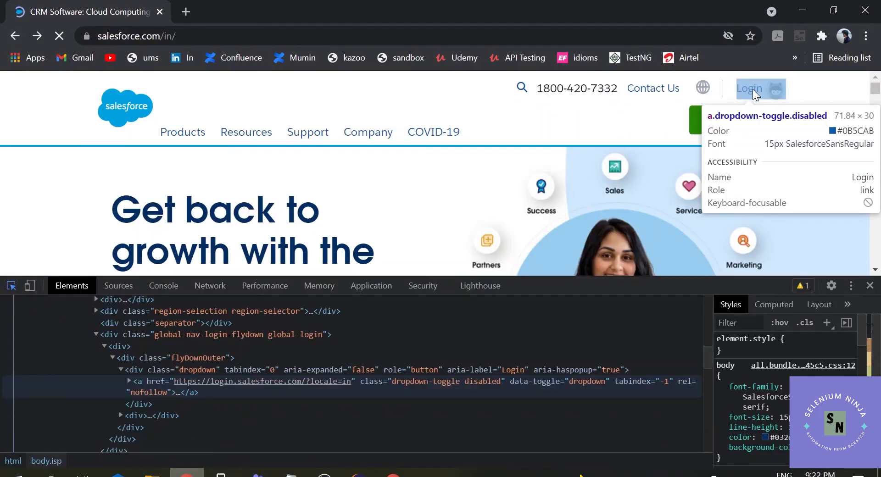
click(748, 88)
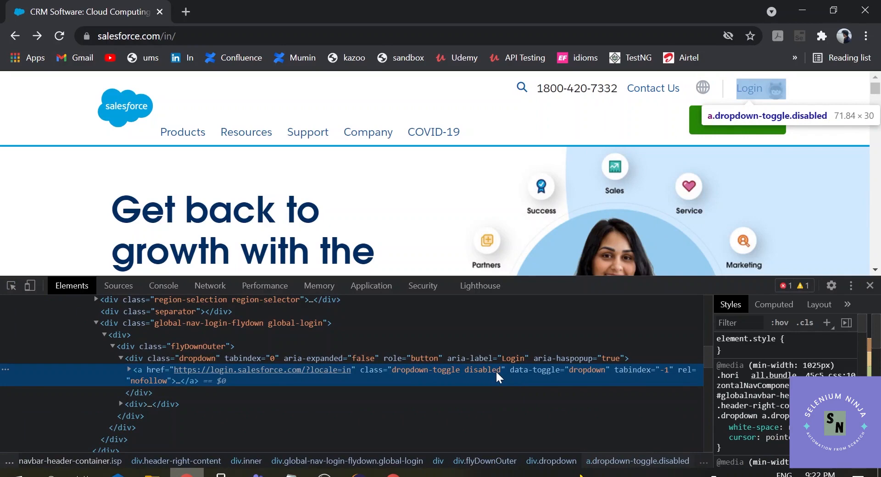
mouse_move(563, 371)
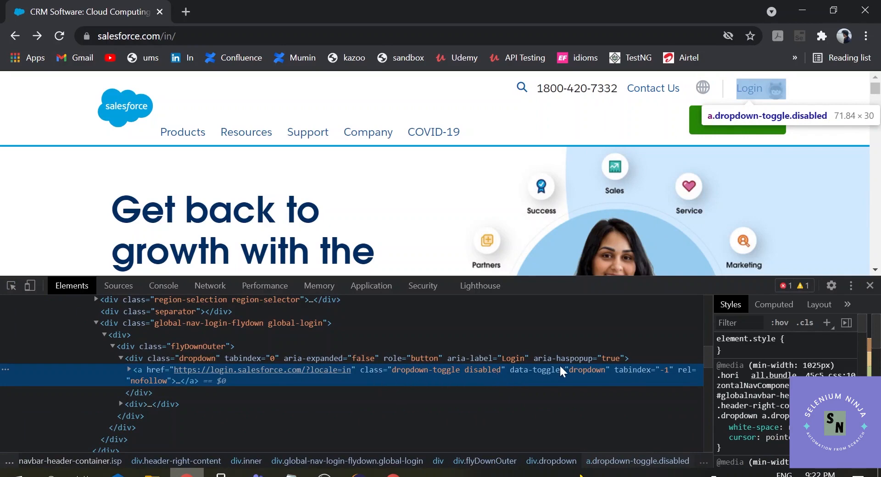
mouse_move(586, 375)
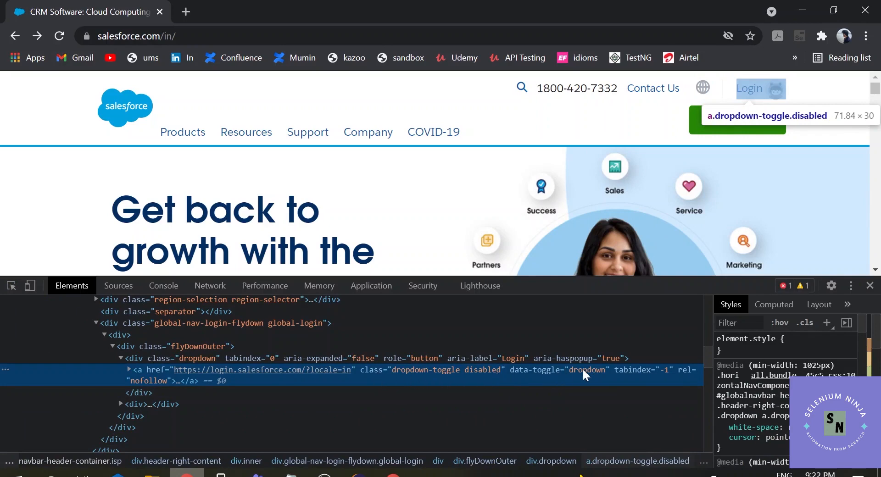
mouse_move(547, 379)
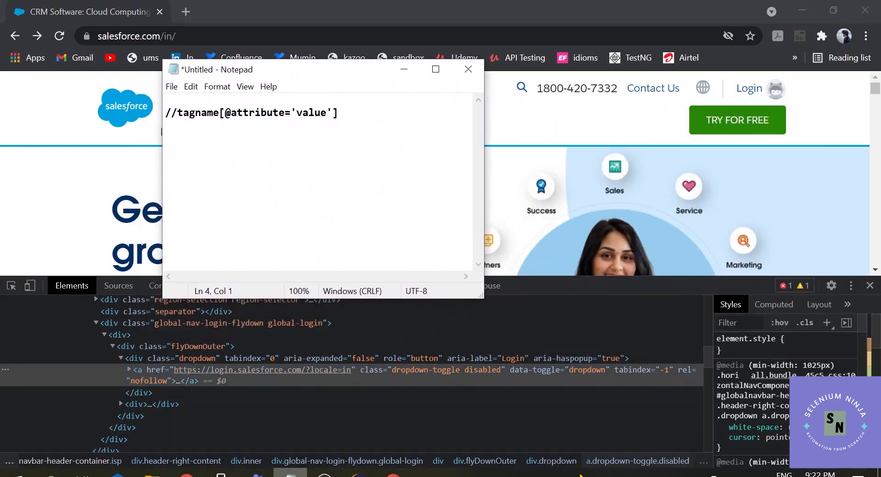
text(//)
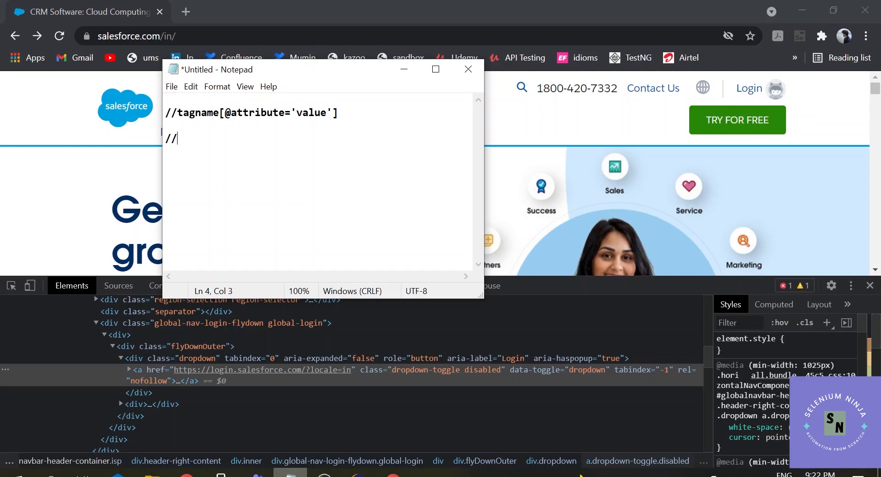
text(a[])
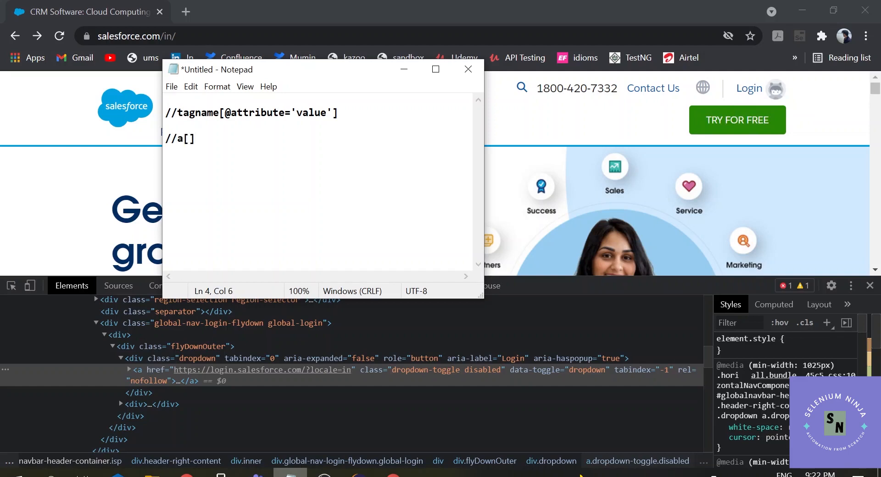
text(@)
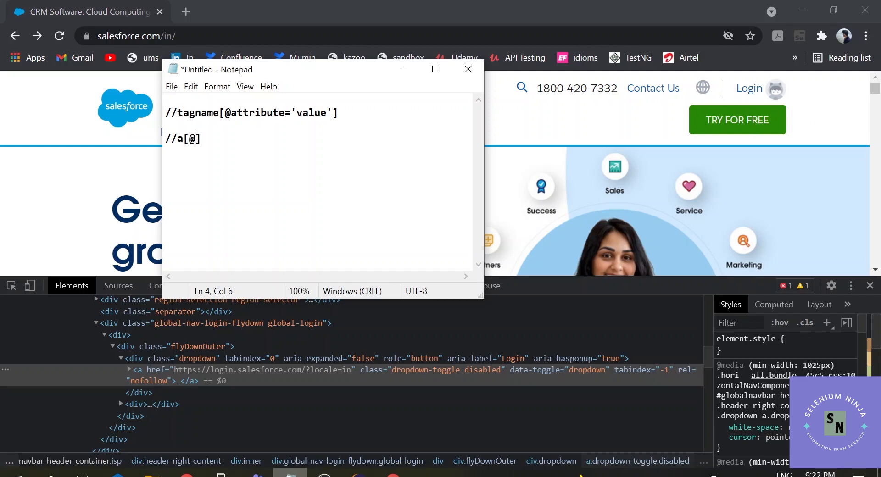
mouse_move(534, 377)
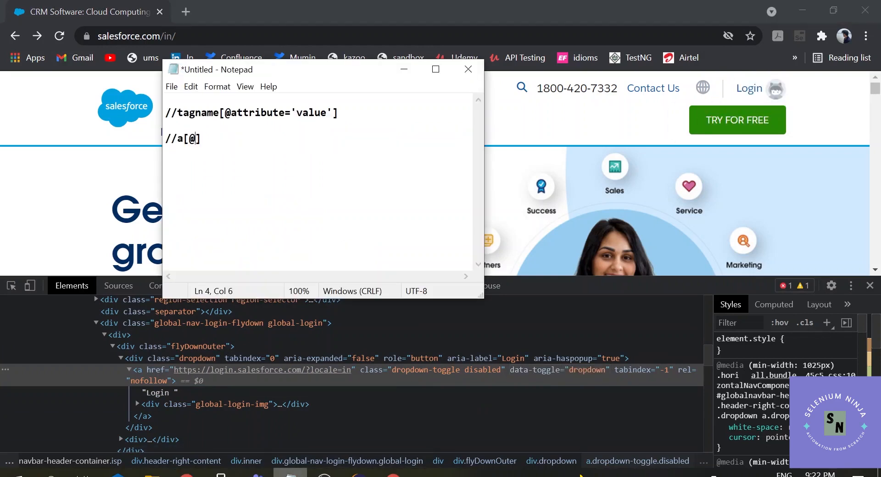
text(data-toggle=')
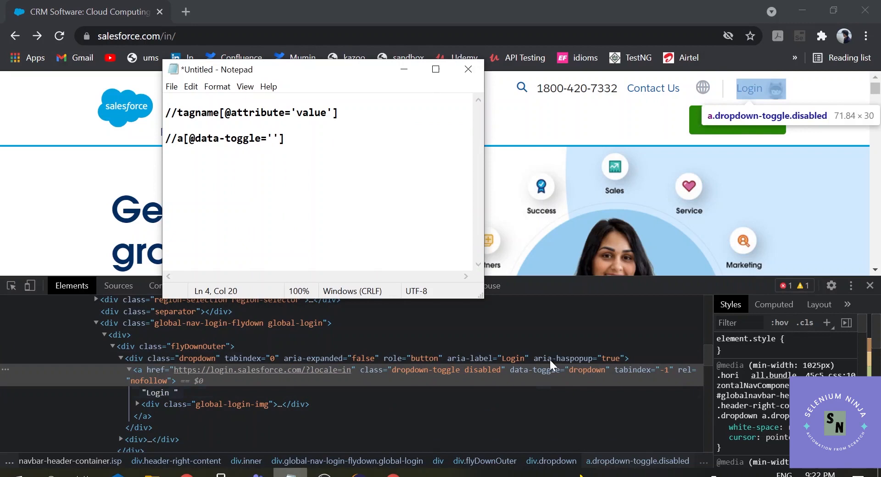
Step: Put 'dropdown' inside the quotes and select the whole XPath line
click(468, 68)
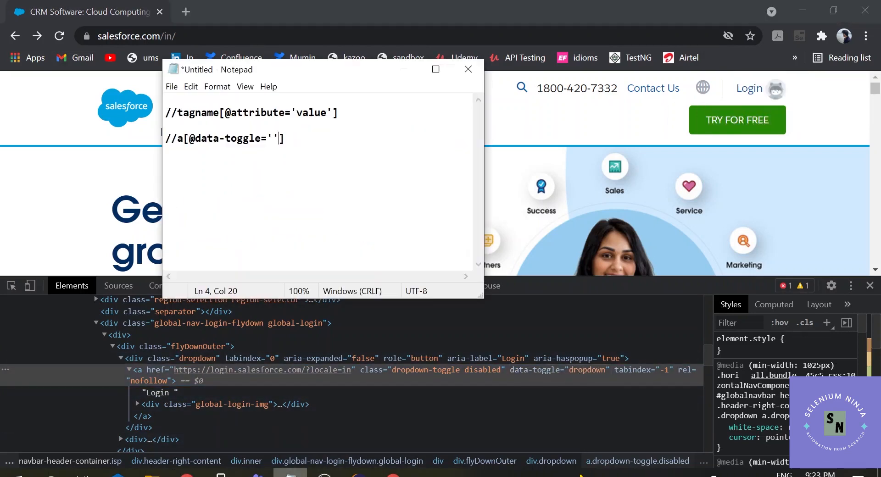
key(Backspace)
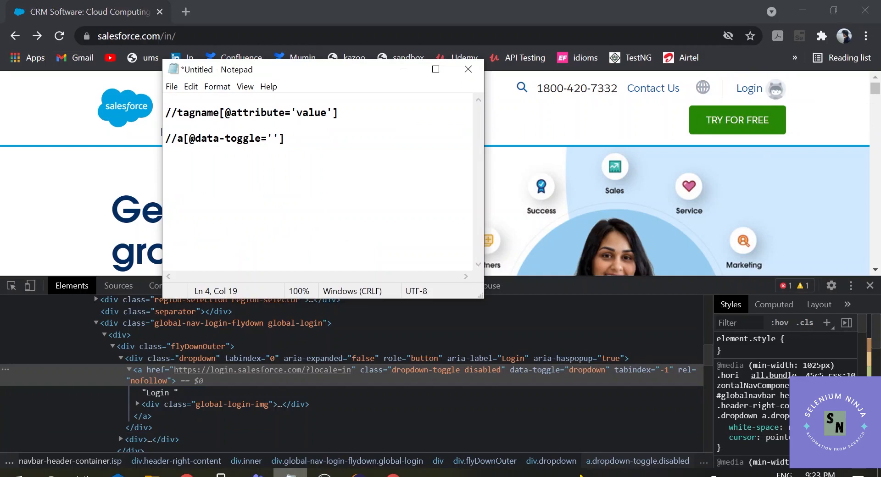
text(dropdown)
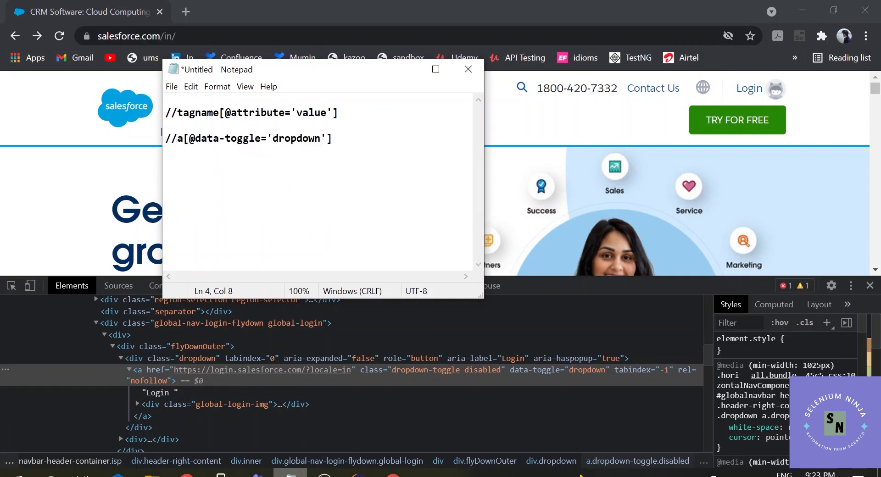
triple_click(247, 138)
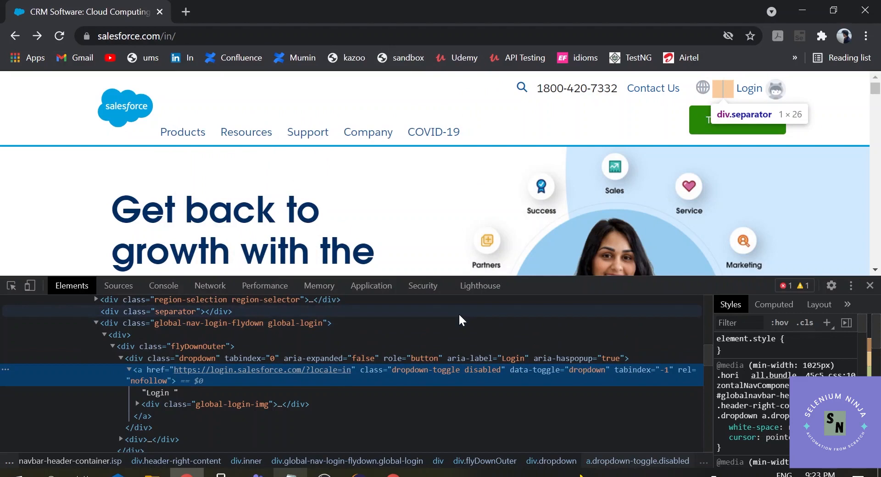
key(ctrl+f)
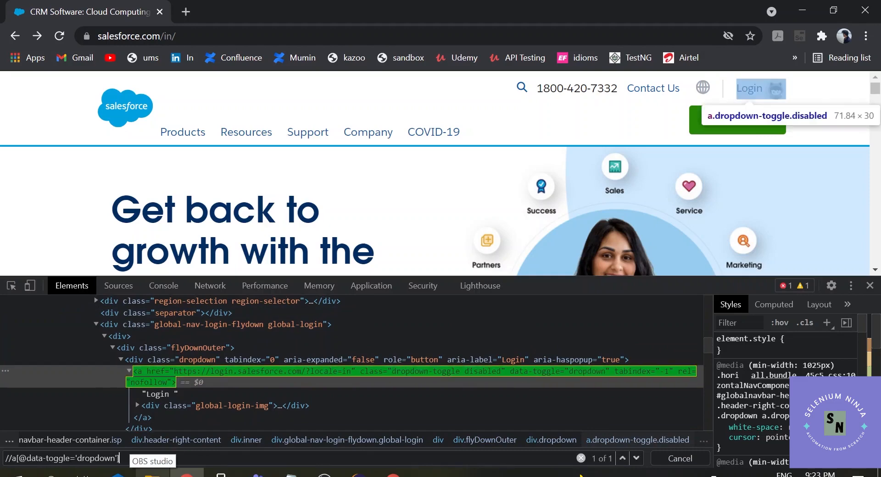
mouse_move(159, 377)
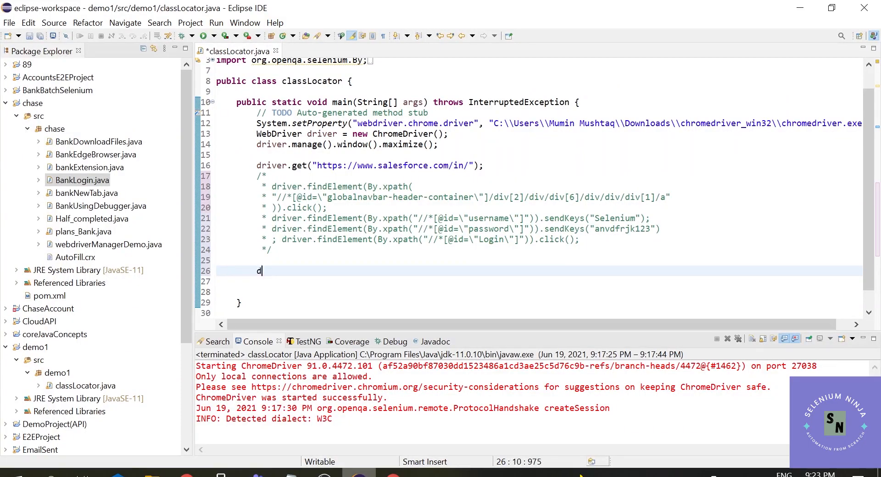
text(river.findElement(null)
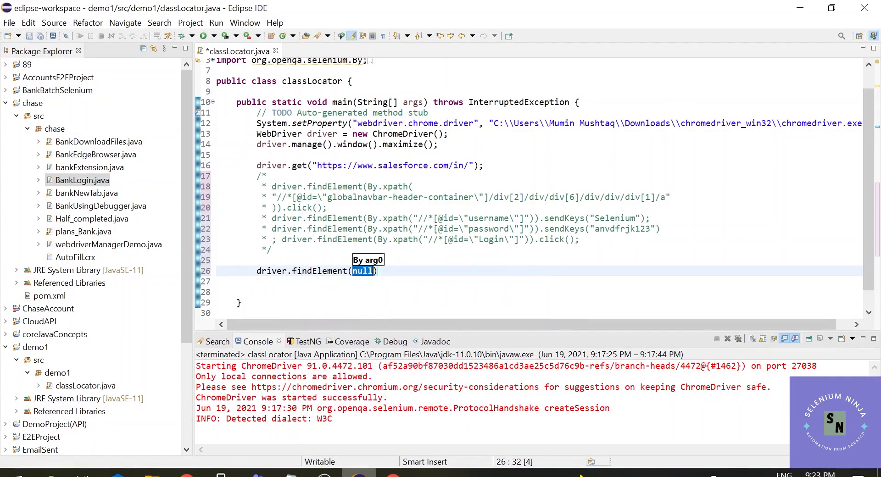
text(By.xpath()
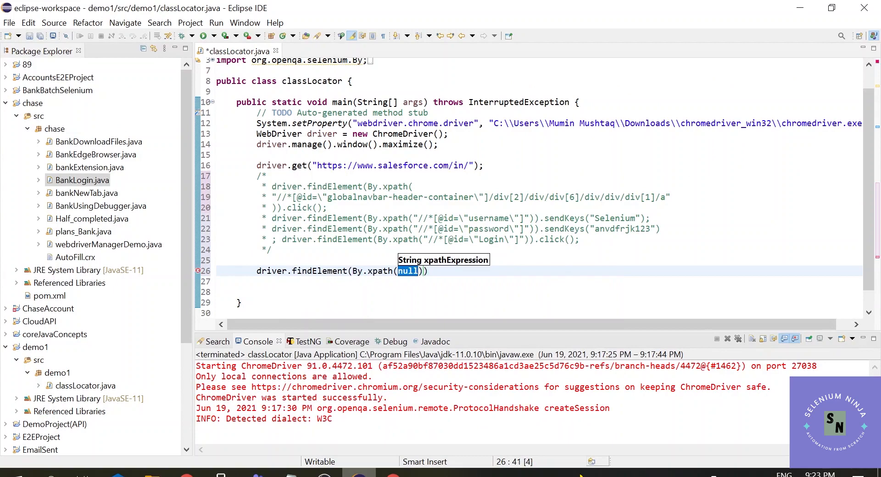
text("")
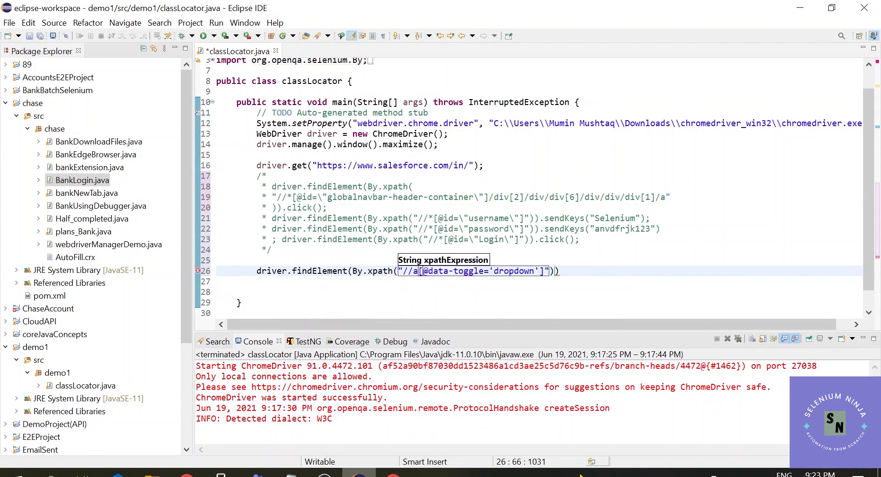
text(.cl)
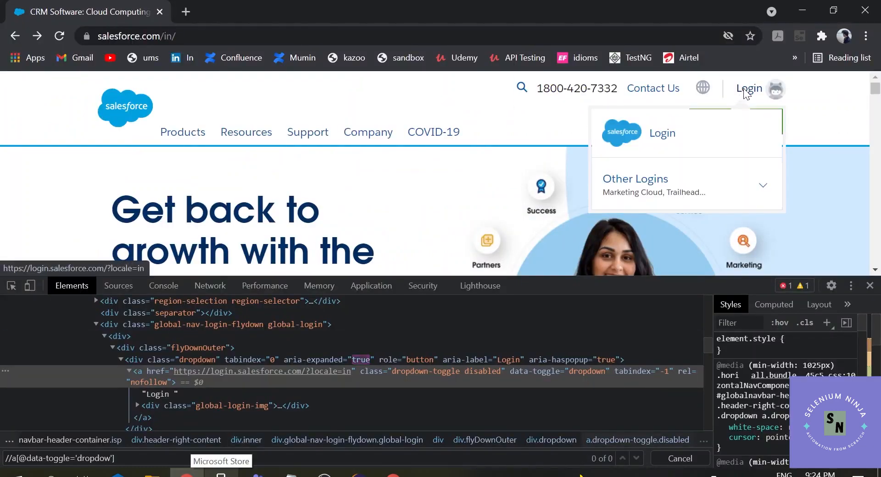
Step: Choose the Salesforce Login option from the Login dropdown
click(662, 132)
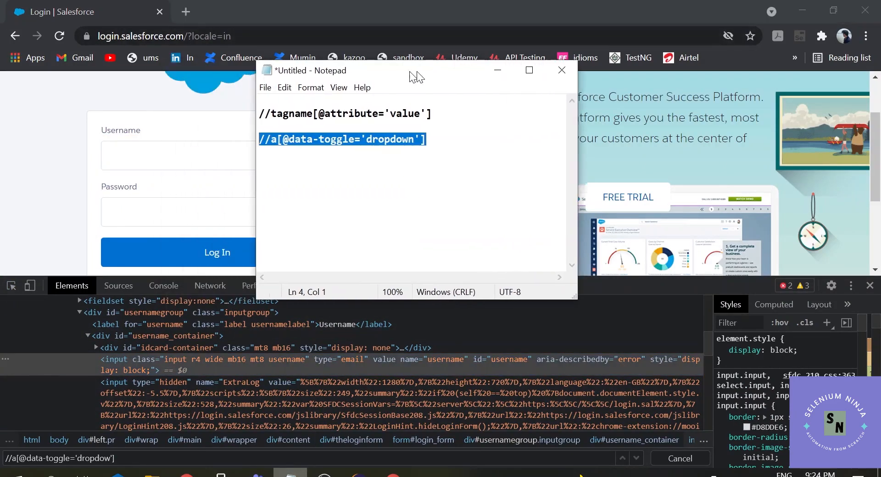
drag(413, 70, 531, 54)
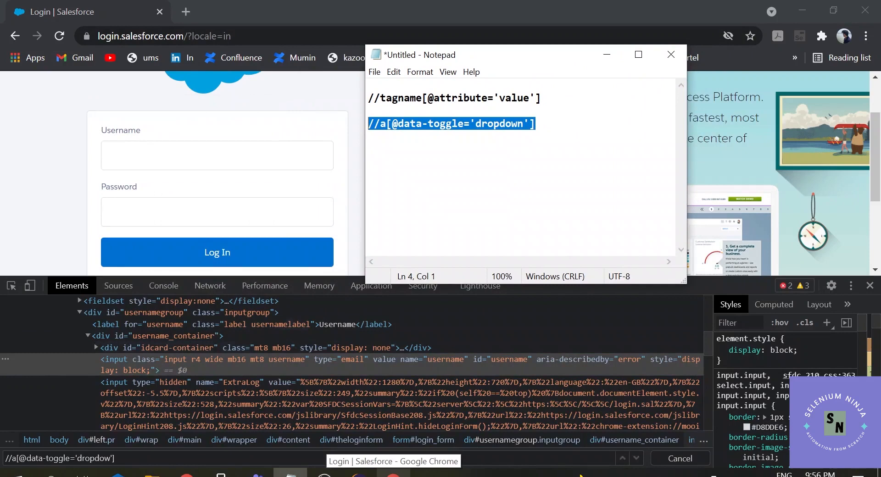
click(465, 124)
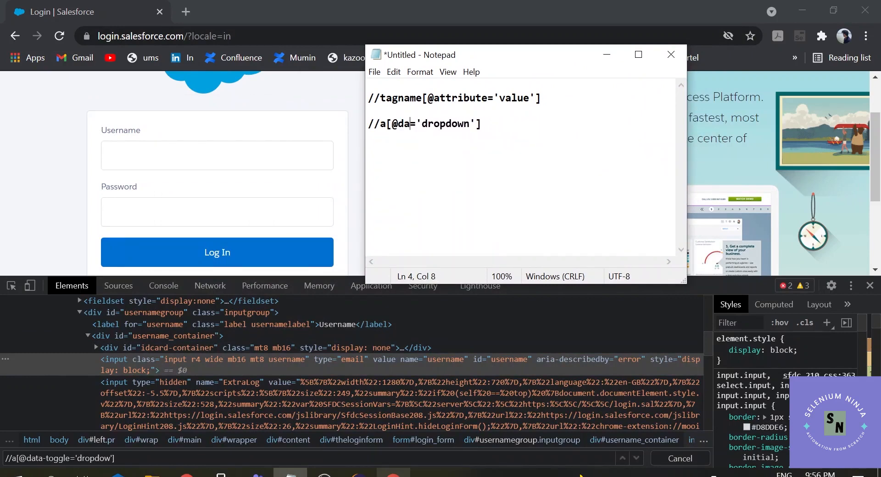
key(Backspace)
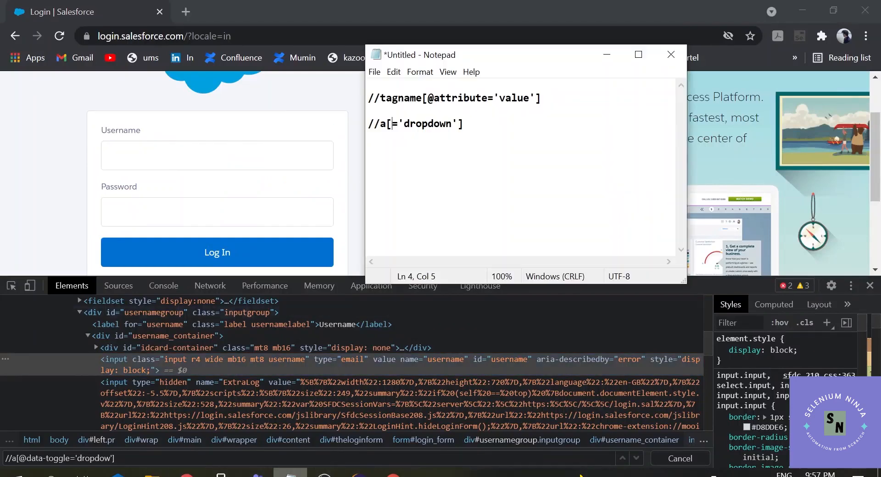
text(type)
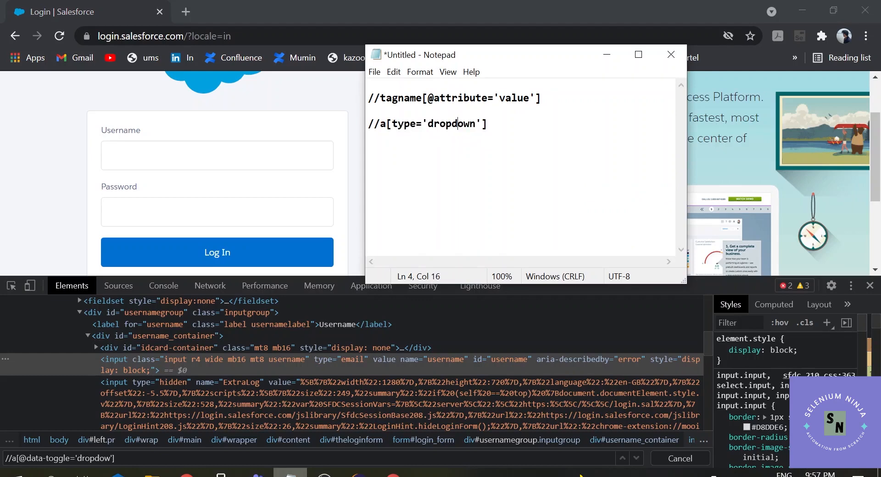
key(Backspace)
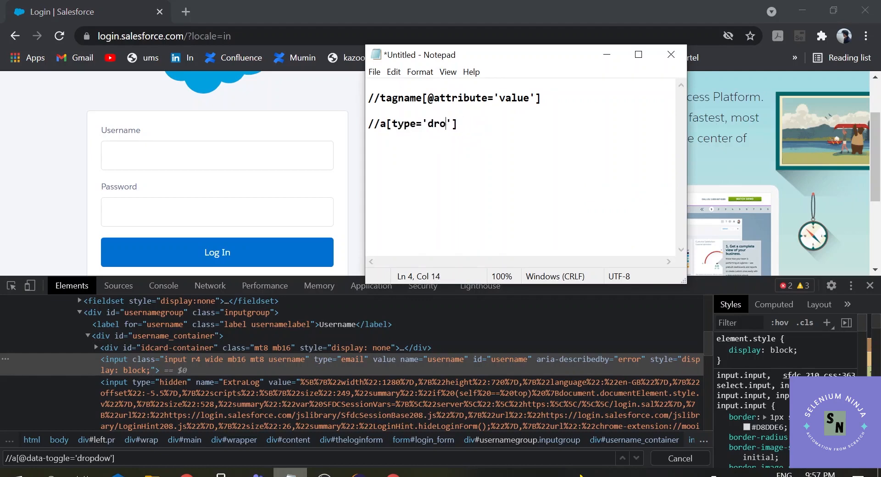
text(email)
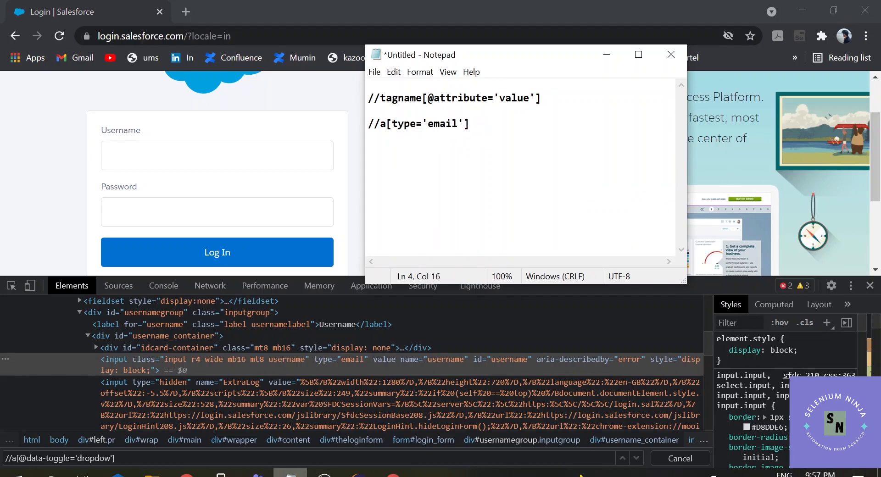
triple_click(418, 123)
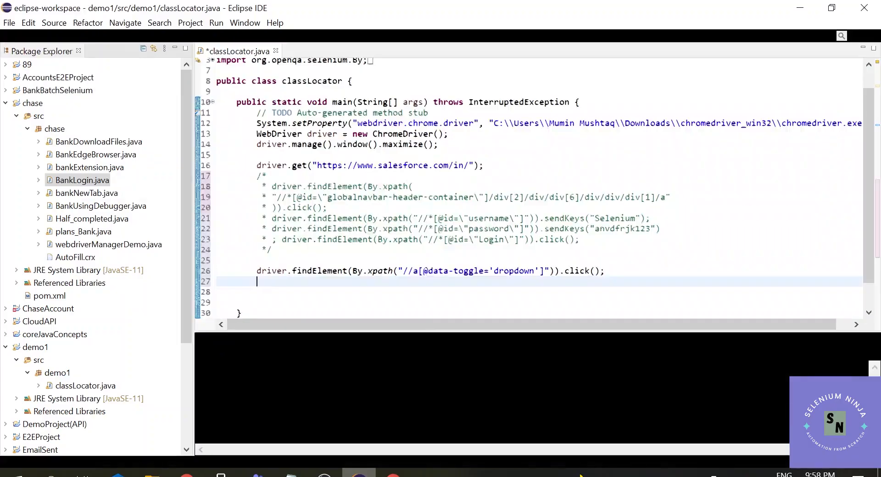
Step: Start a new line below the Login-link click by typing 'driv'
text(driv)
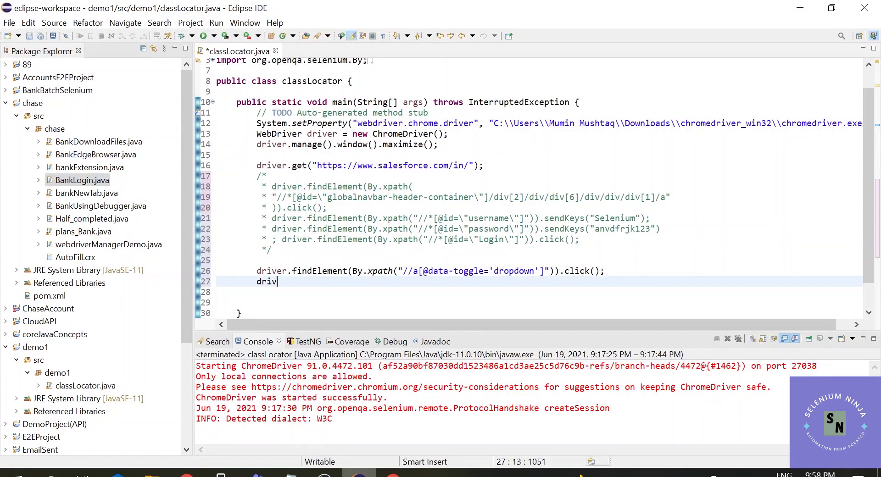
text(er.findElement(null)
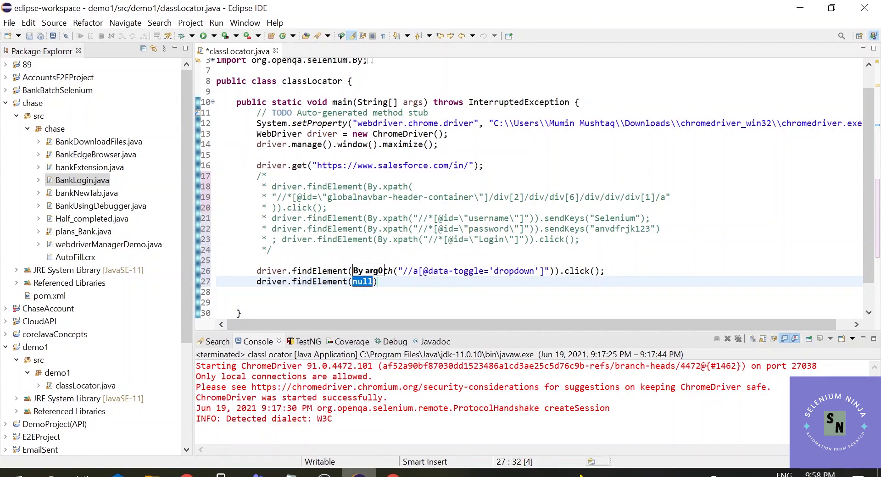
text(By.xpath(")
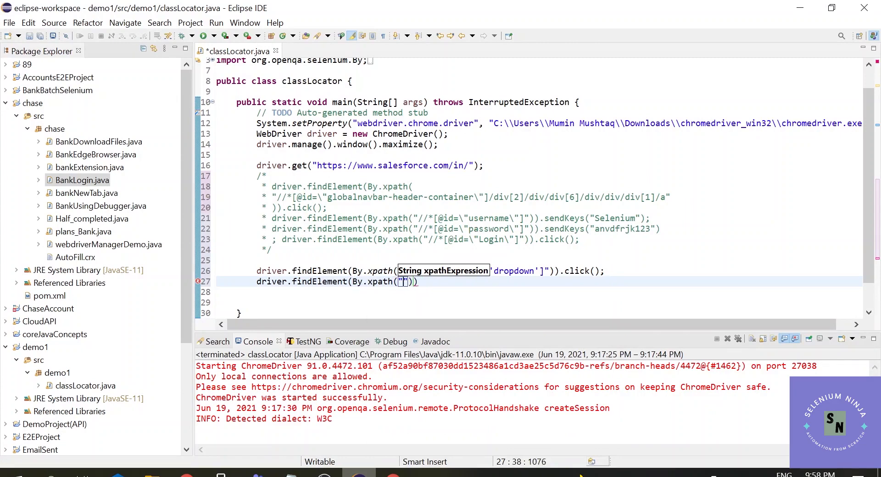
text(//input[@type='email'])
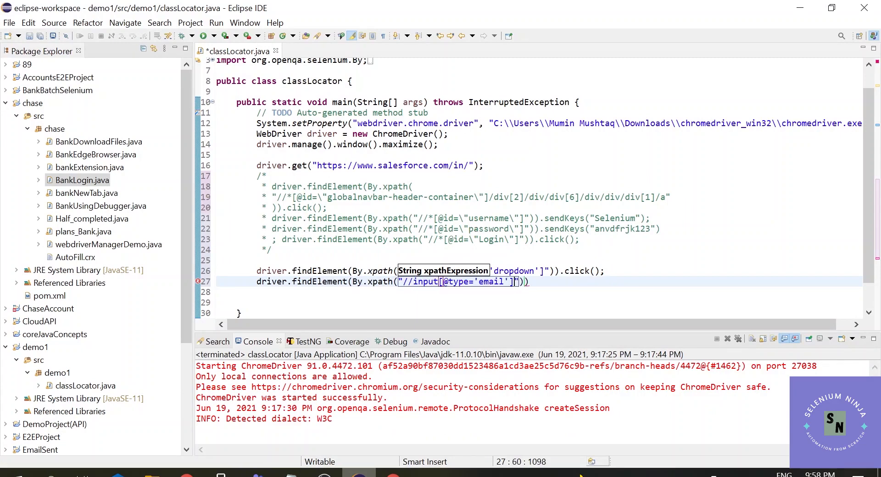
text(.s)
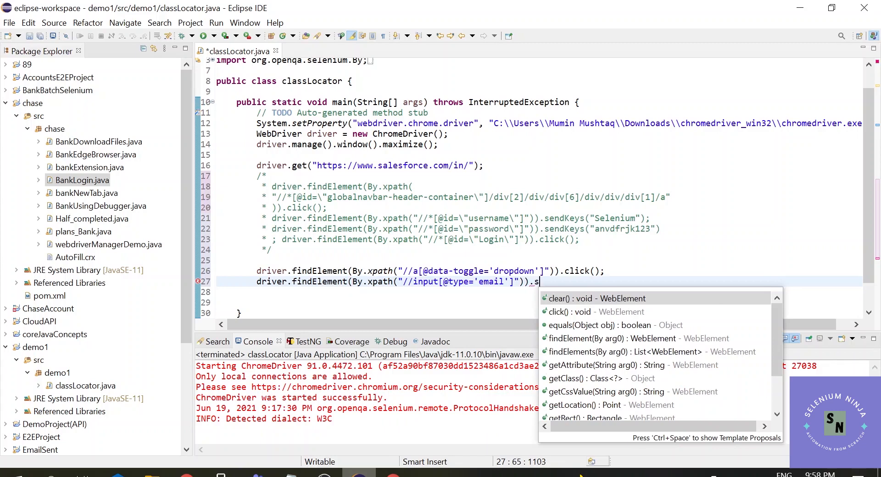
text(endKeys(")
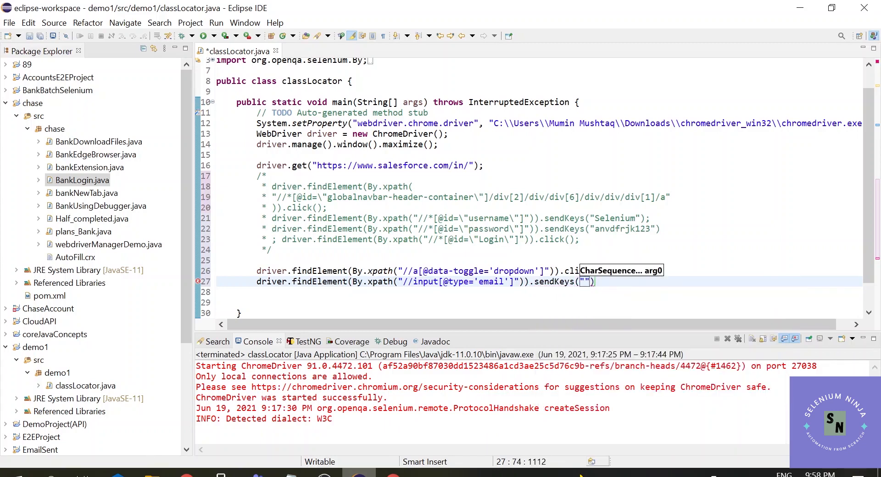
text(Kingdom)
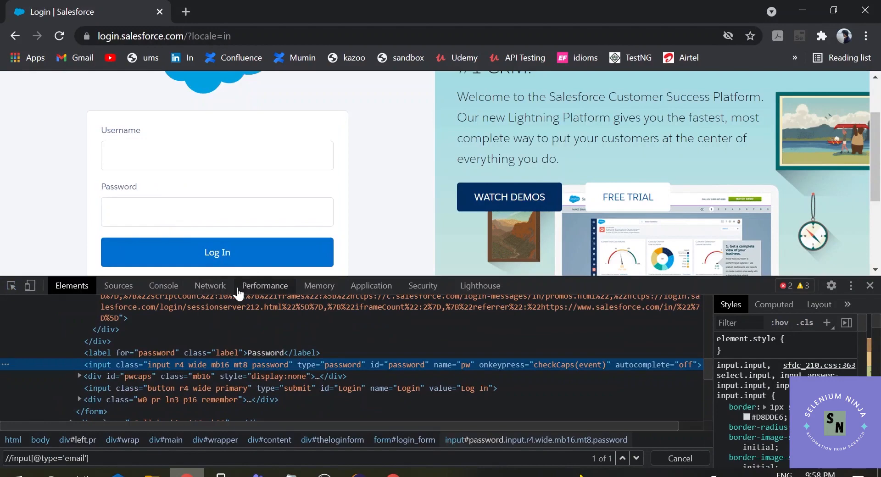
mouse_move(343, 373)
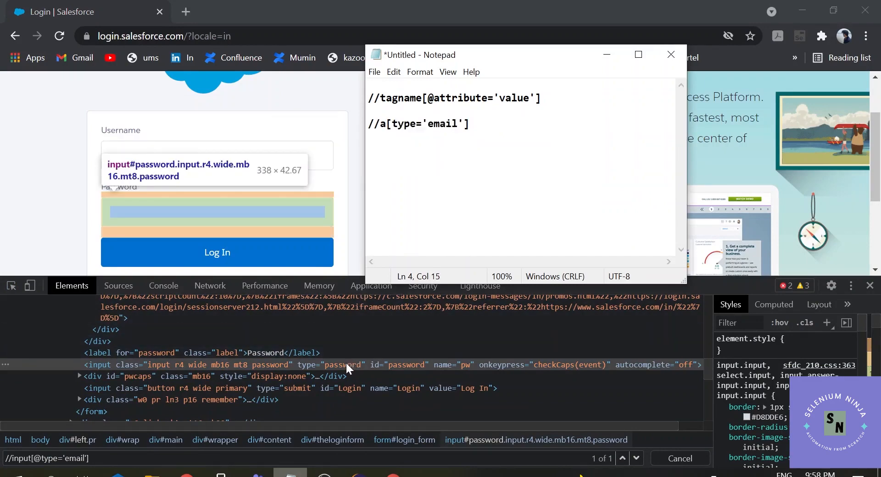
click(670, 55)
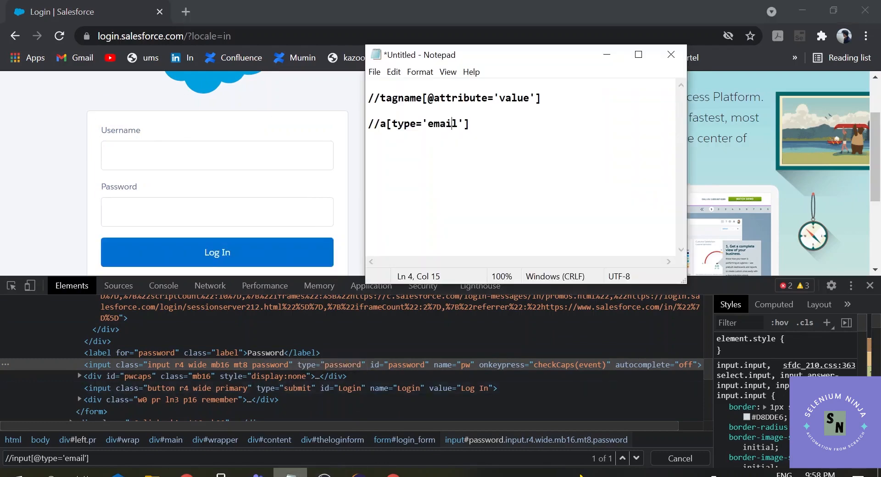
key(Backspace)
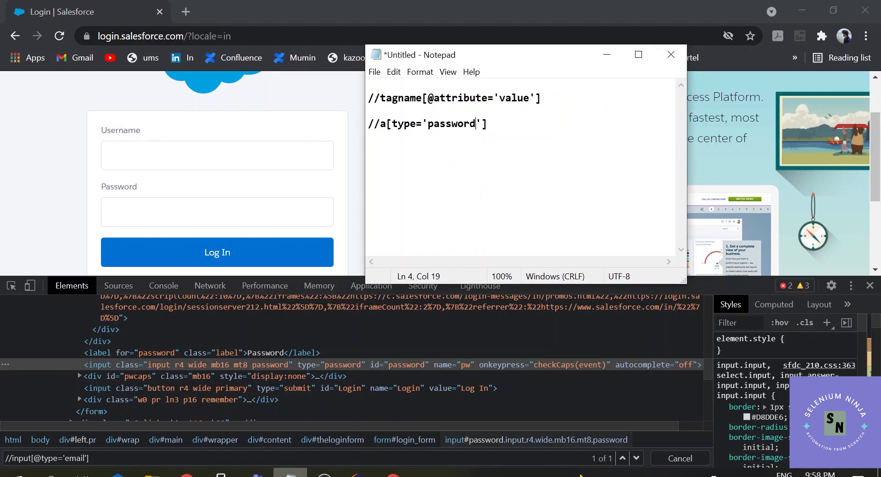
triple_click(427, 124)
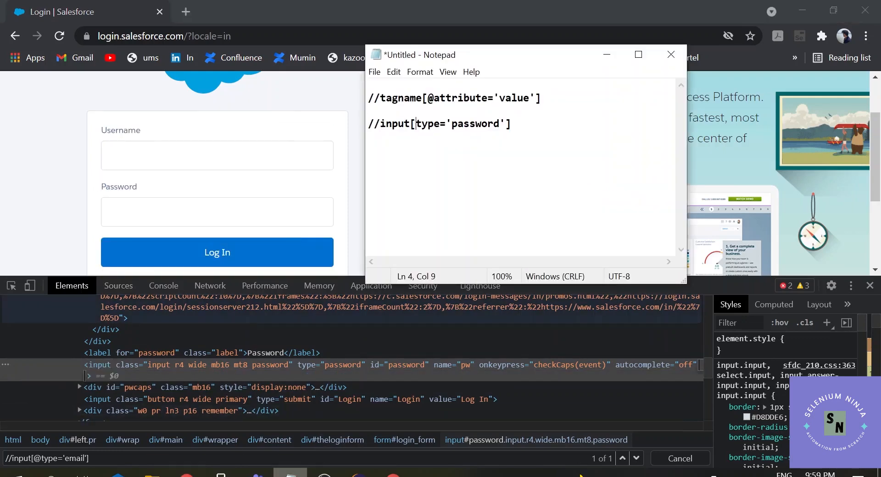
text(@)
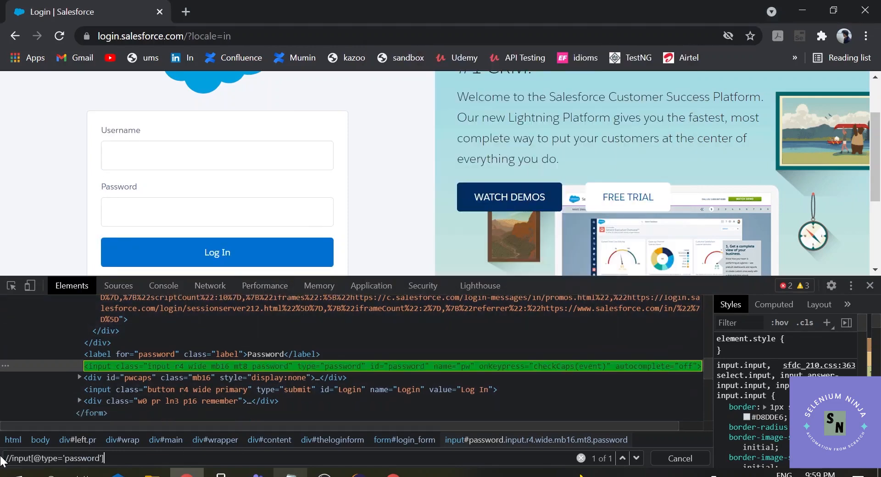
mouse_move(426, 469)
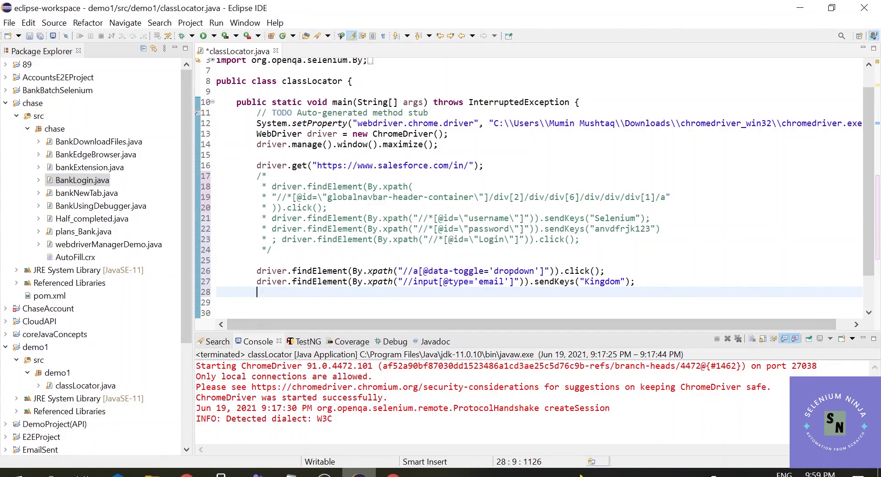
text(driver.findElement(By.xpath("//input[@type='password)
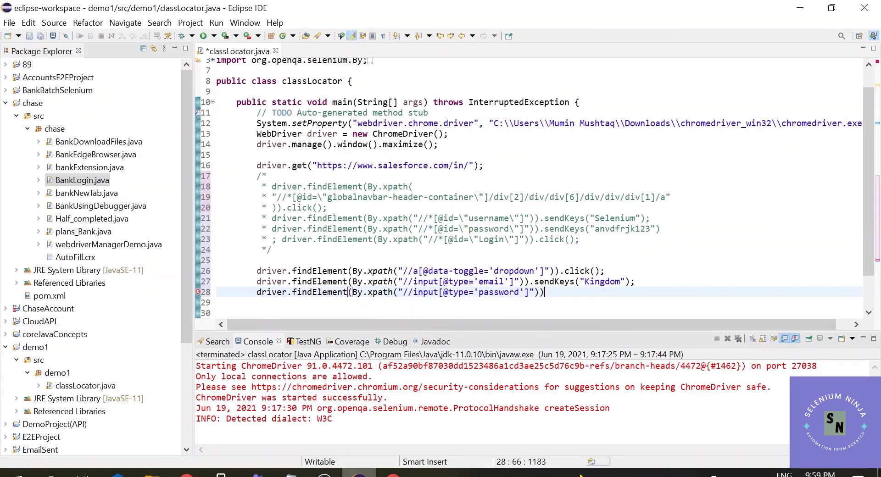
text(.sendKeys()
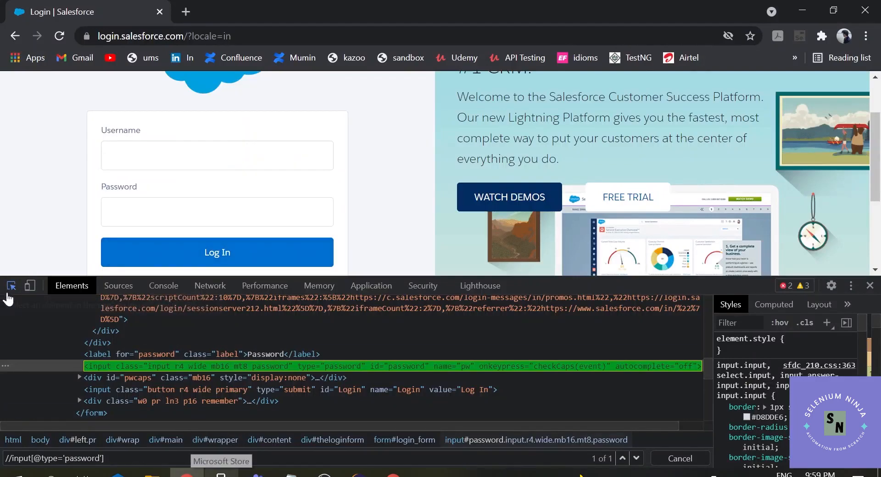
click(217, 251)
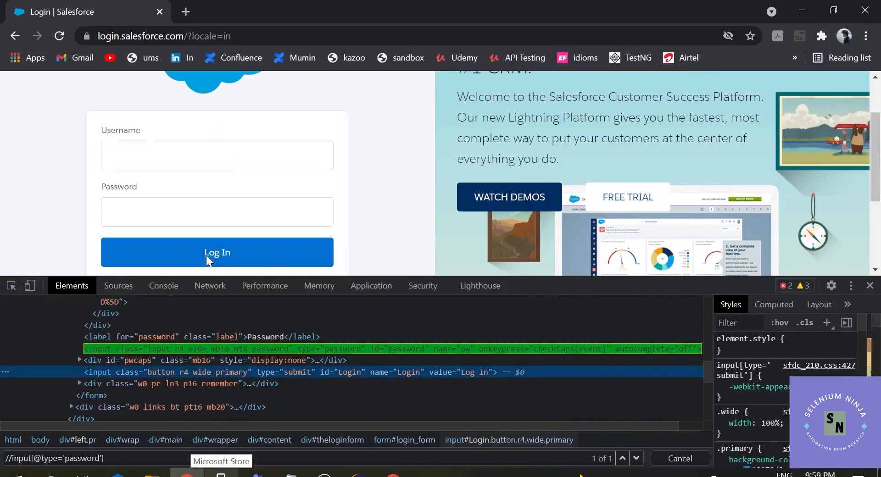
mouse_move(330, 375)
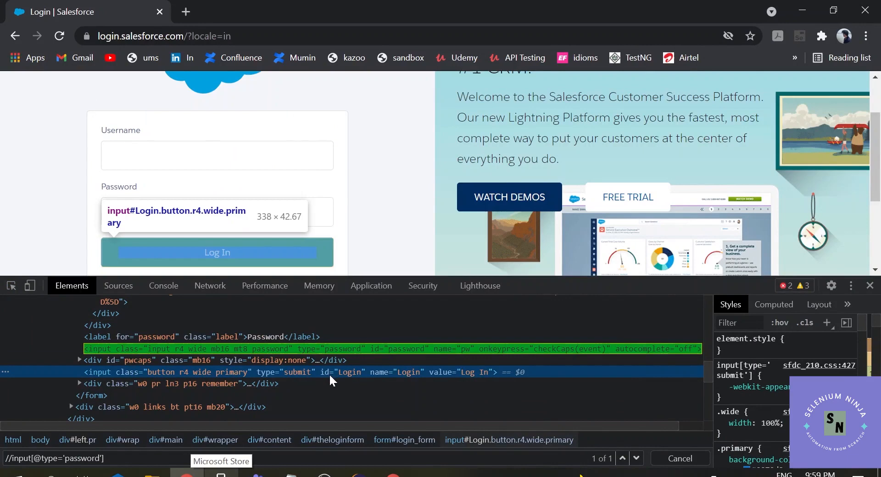
mouse_move(353, 379)
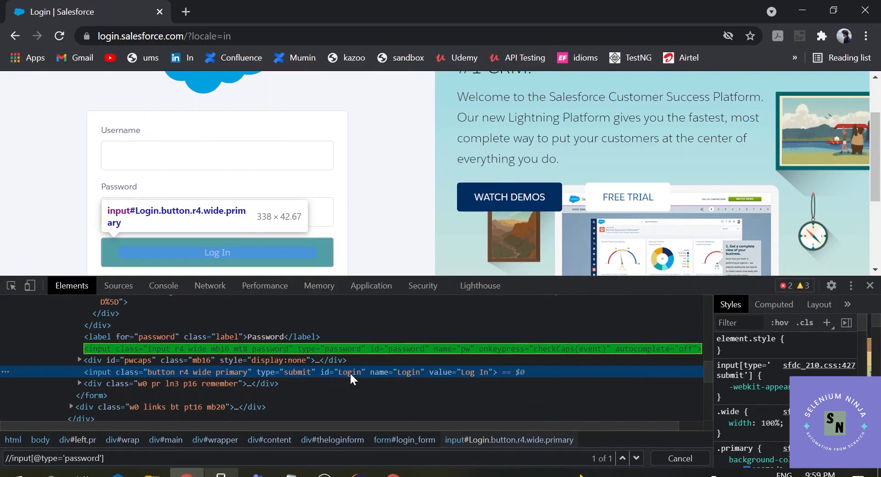
mouse_move(407, 376)
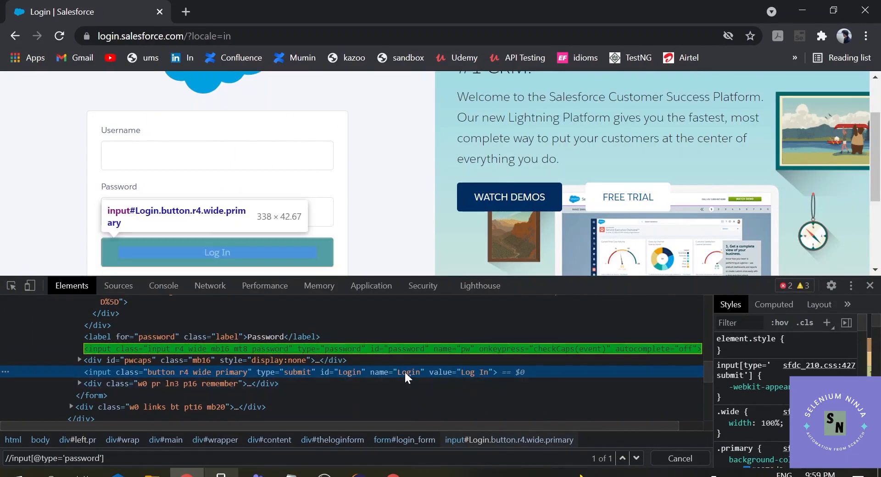
mouse_move(410, 378)
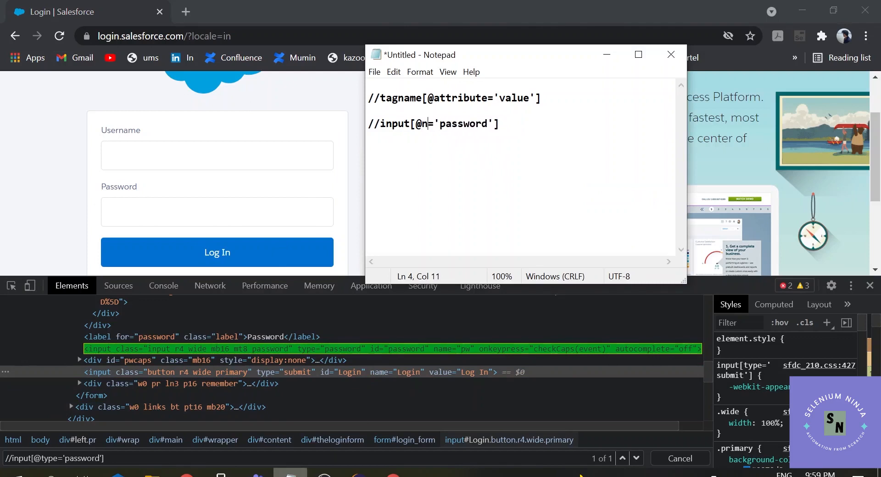
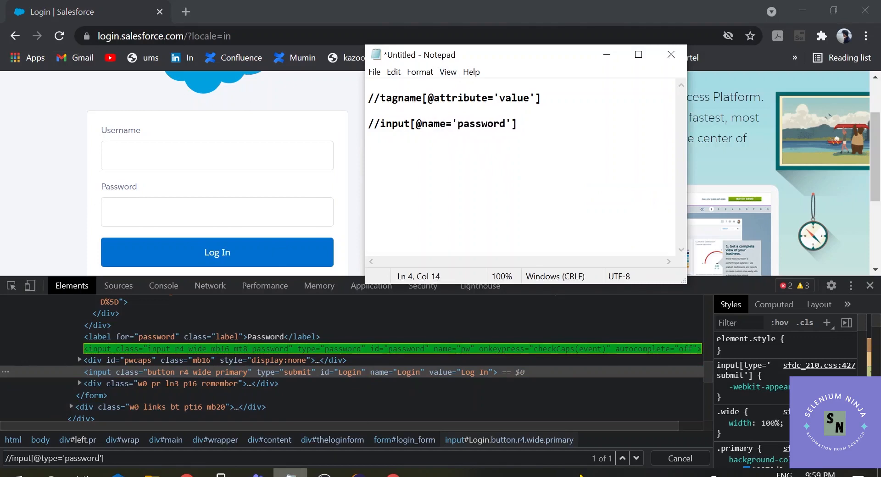
double_click(480, 123)
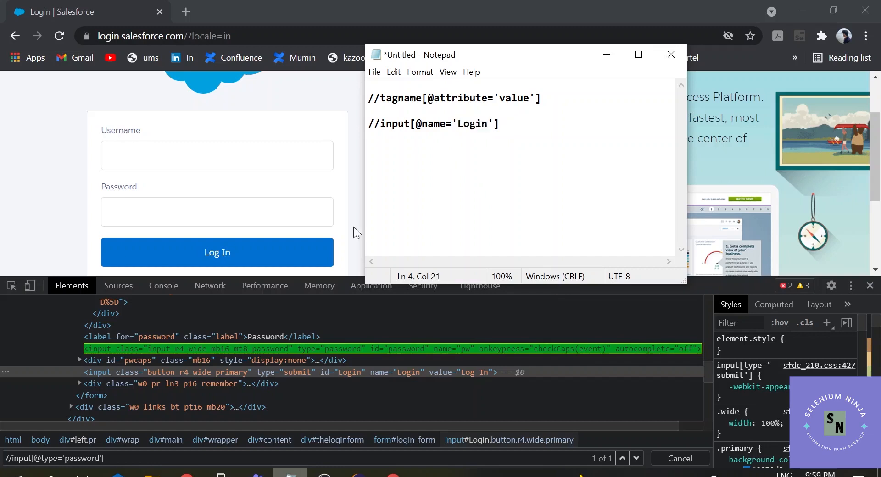
mouse_move(101, 372)
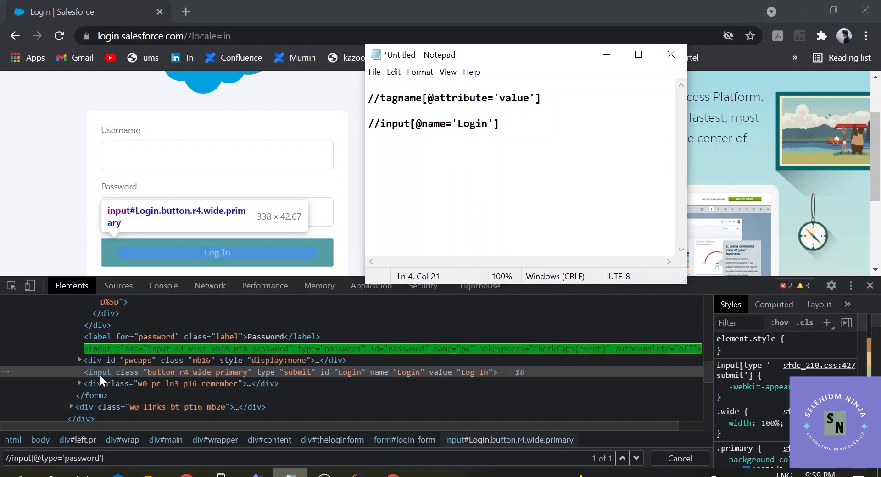
mouse_move(101, 379)
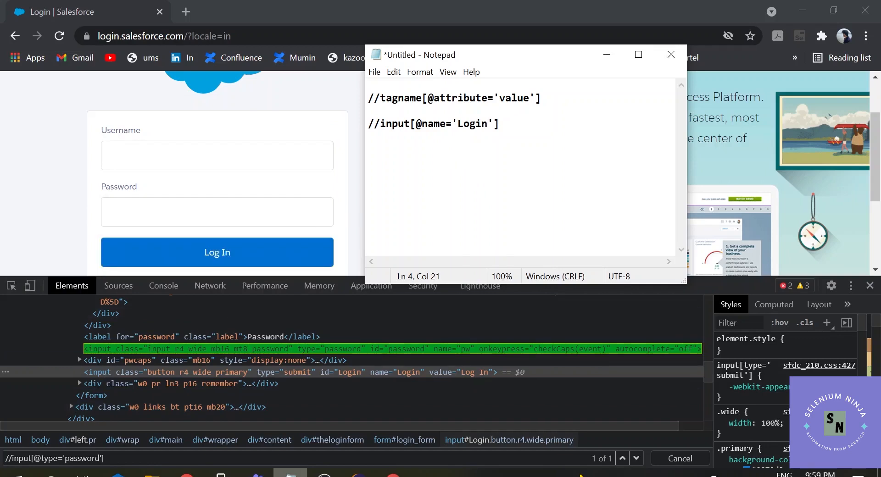
triple_click(432, 124)
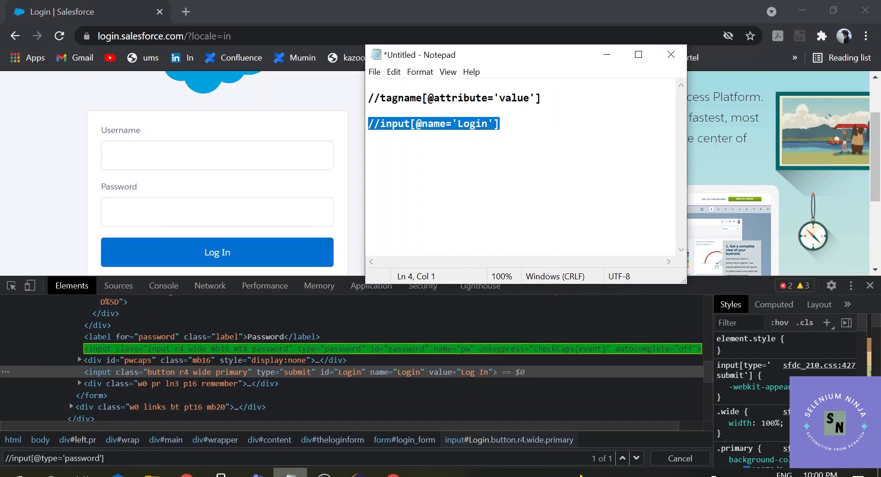
click(670, 54)
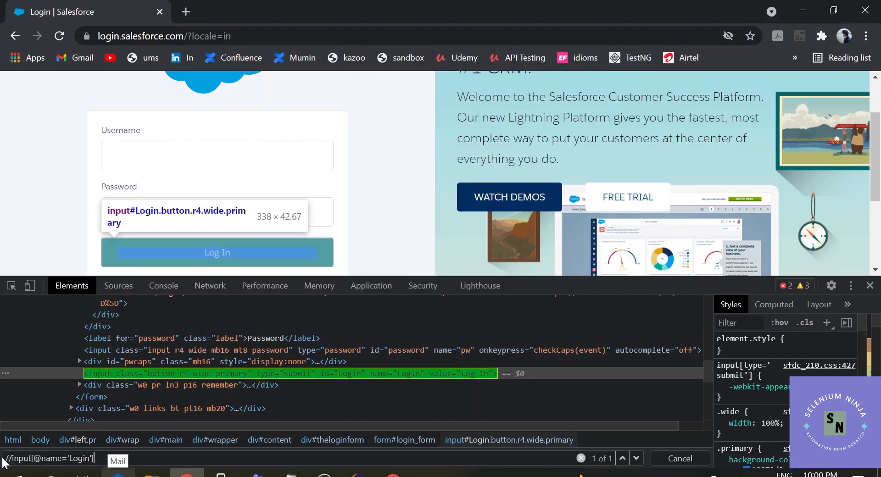
mouse_move(171, 470)
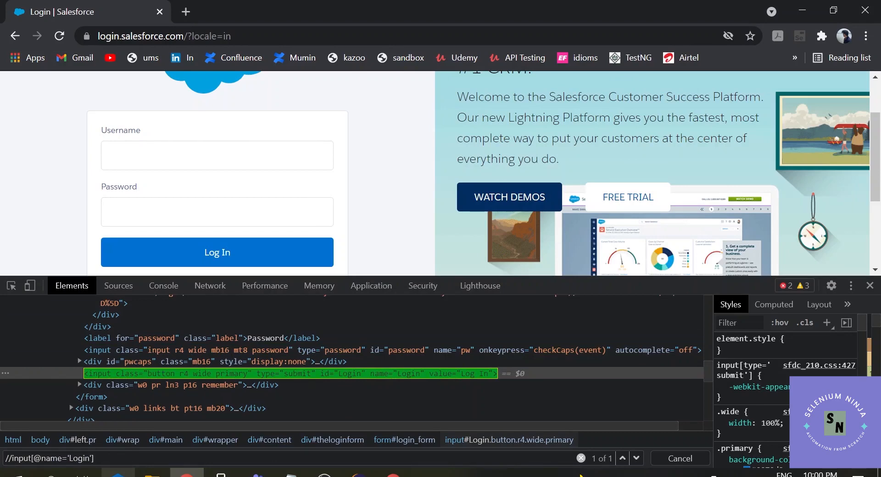
mouse_move(215, 374)
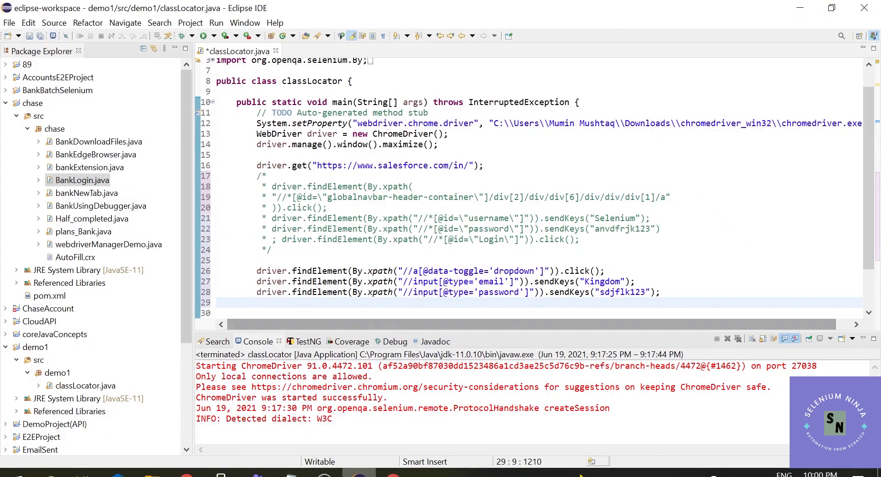
text(driver)
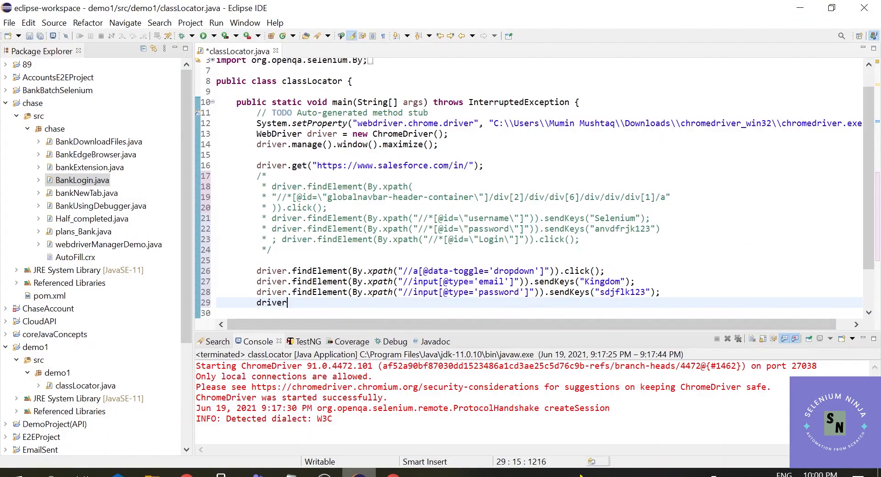
text(.findElement(By)
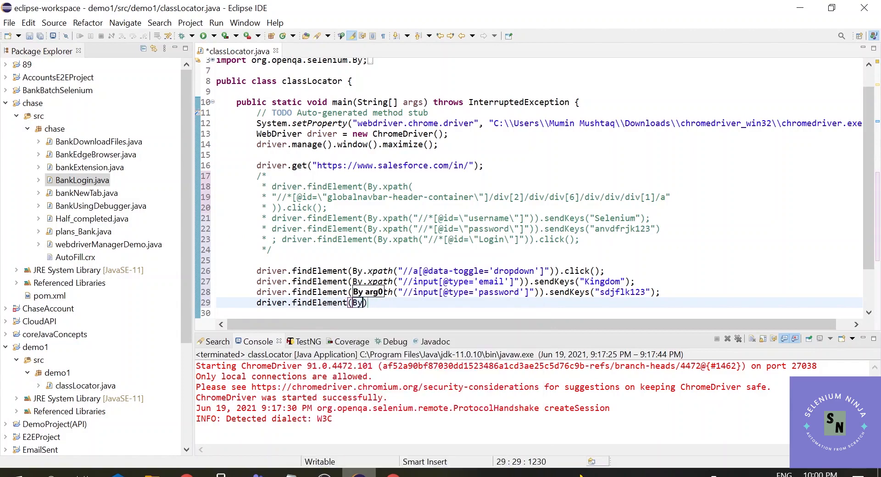
text(.xpath(""))
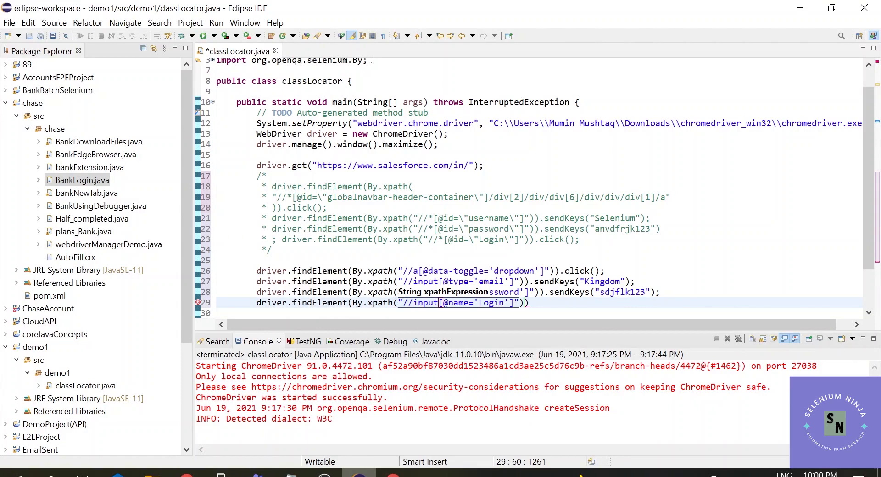
text(.c)
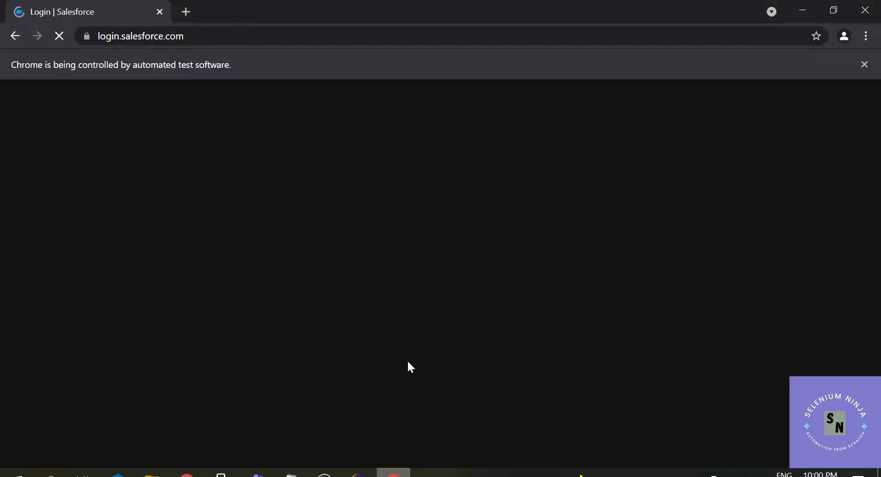
click(393, 472)
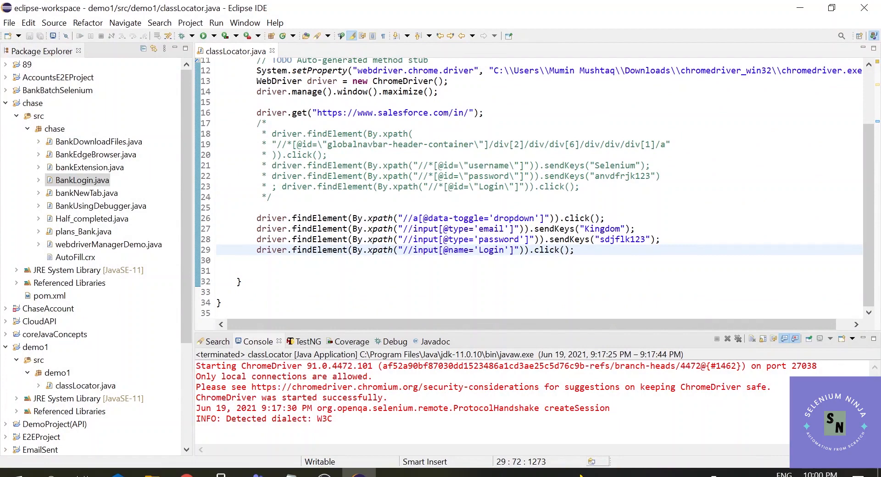
Step: Add Thread.sleep(2000) and driver.close() after the Log In click, then rerun
text(driv)
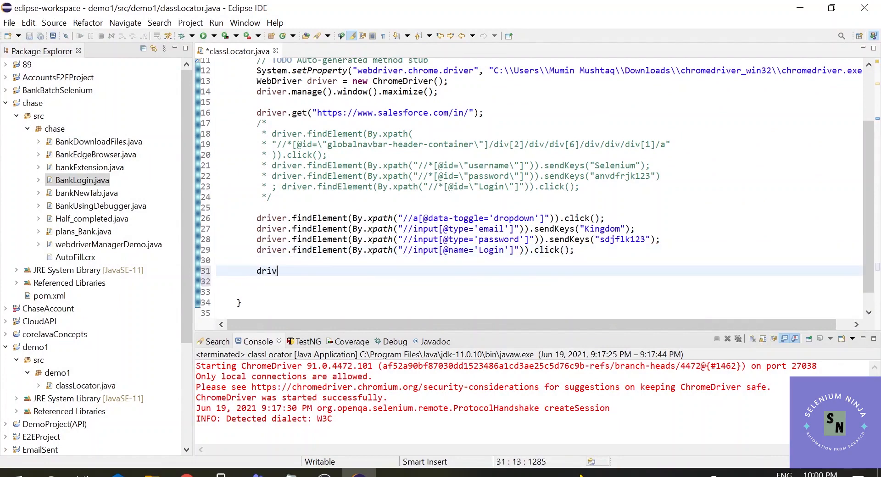
text(er.close();)
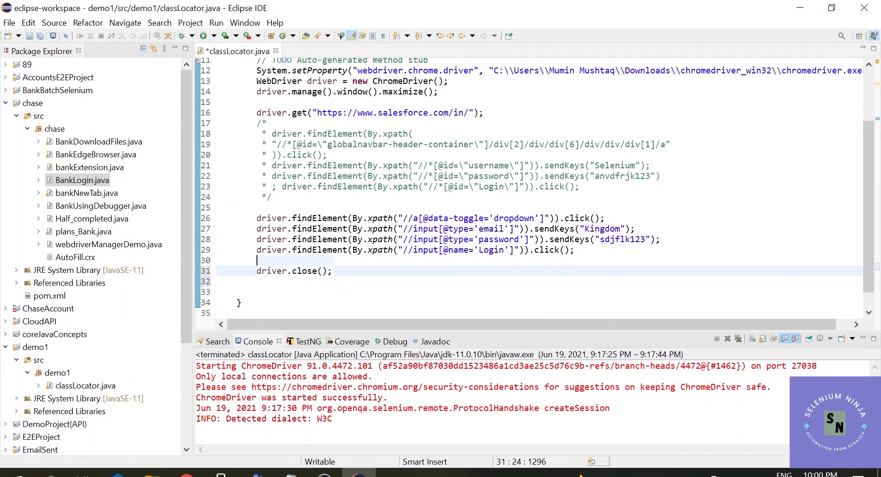
text(Thread)
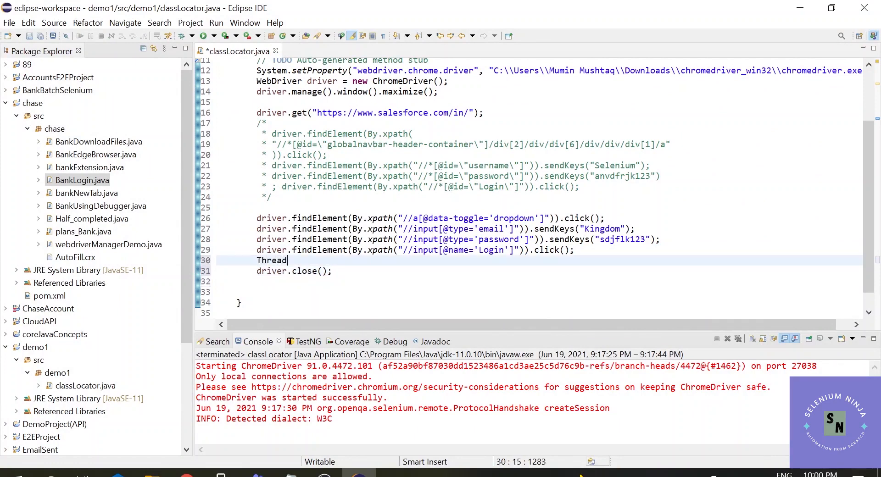
text(.sleep(0)
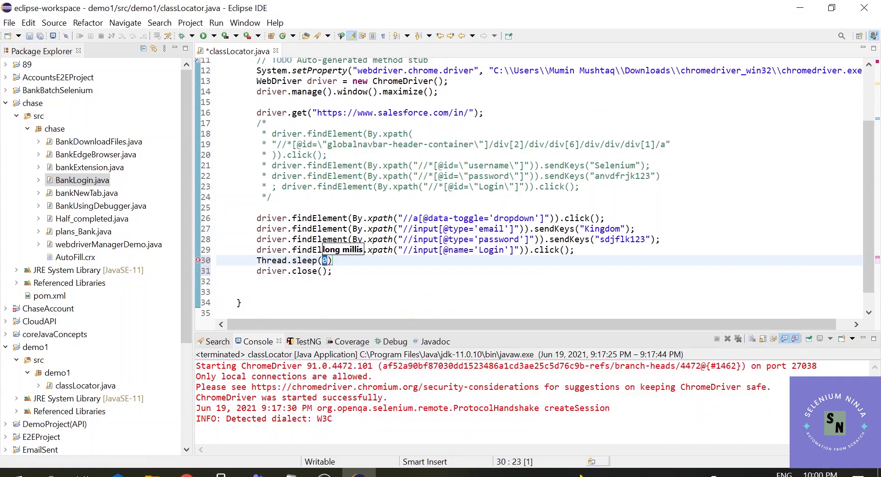
text(2000)
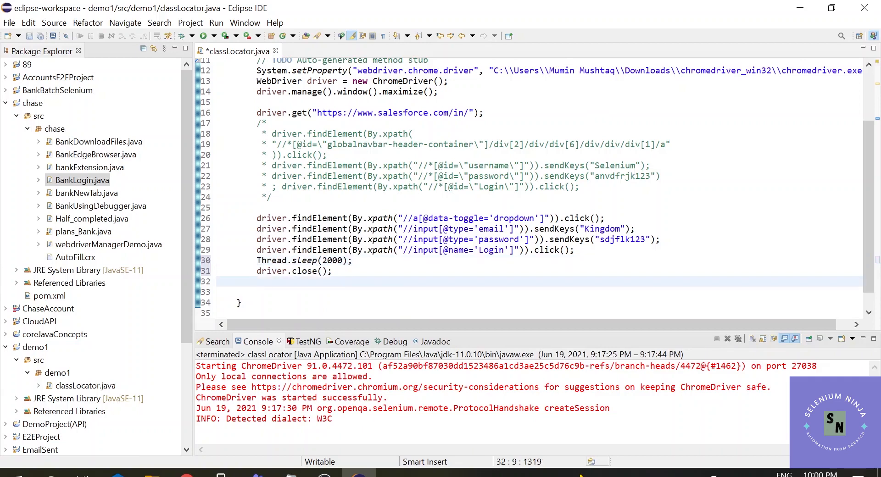
key(ctrl+s)
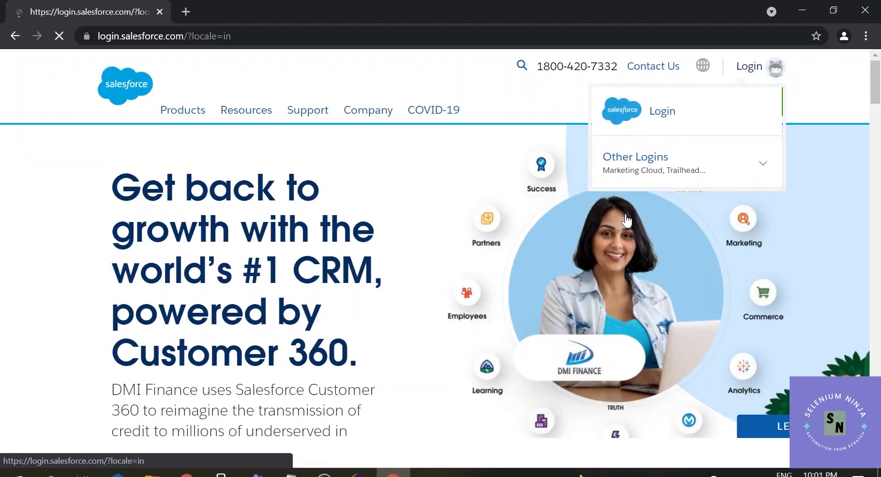
Step: Click in the automated Chrome window as it submits the login and shows the error
click(661, 111)
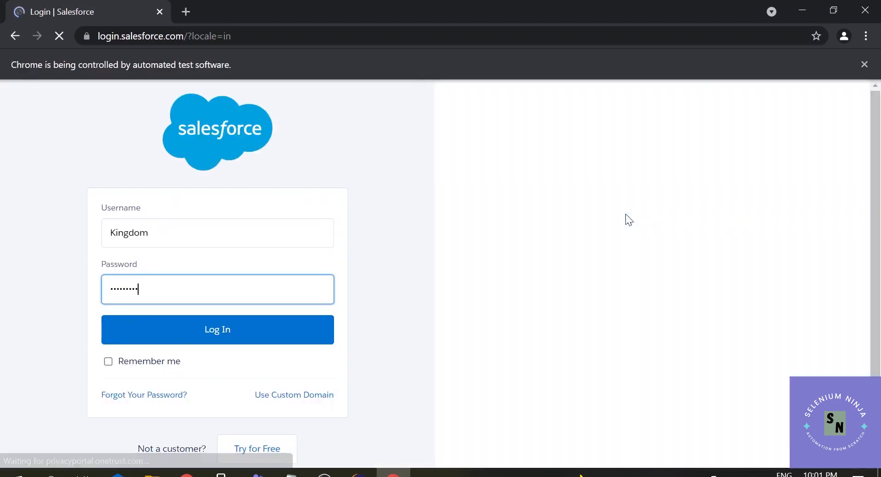
click(217, 329)
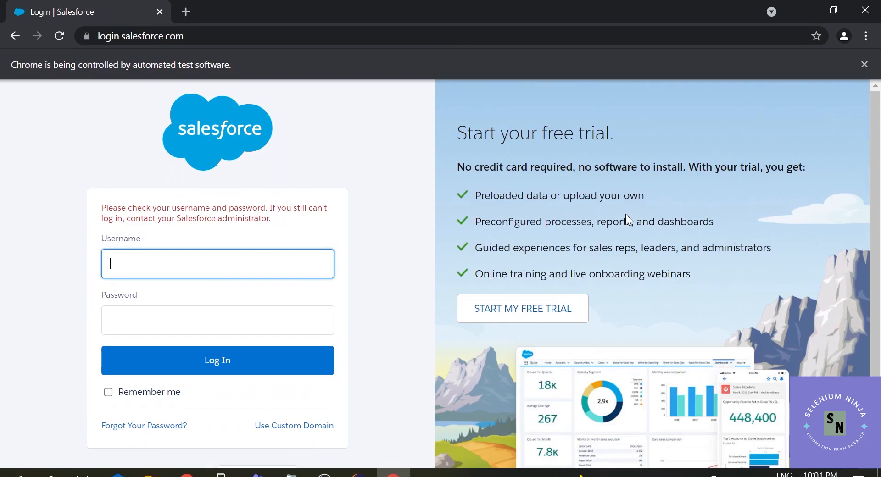